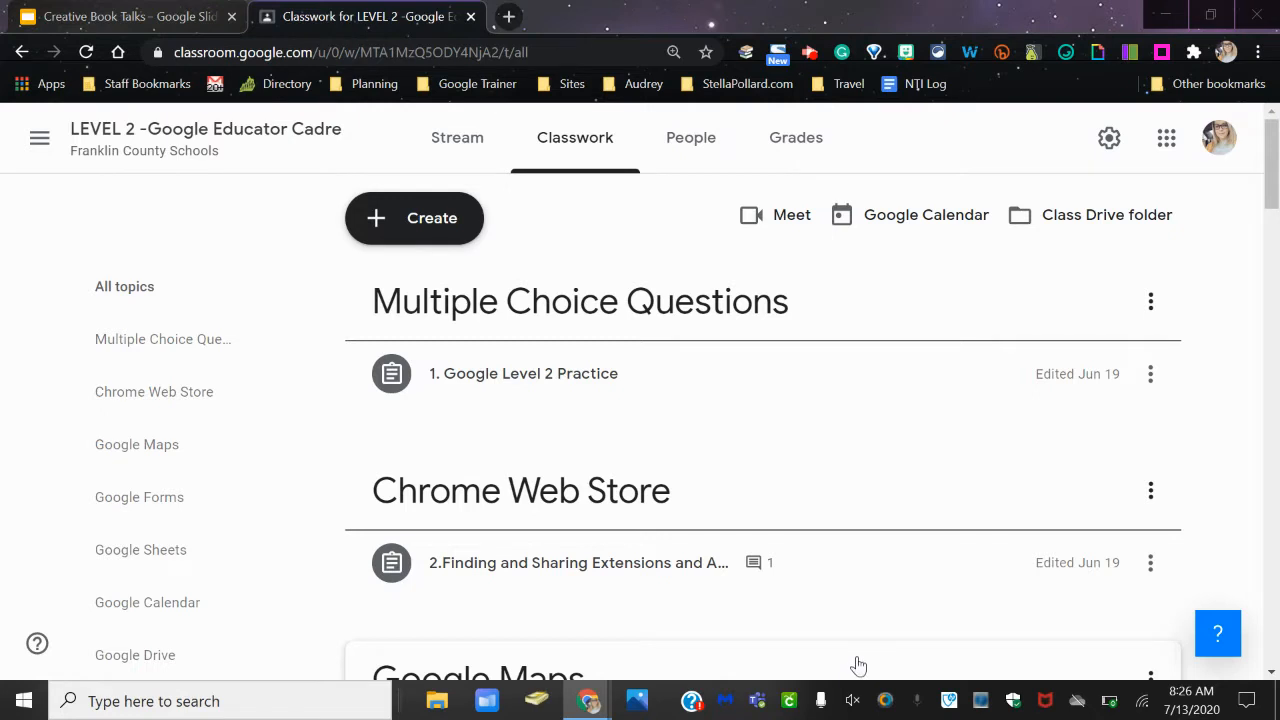
mouse_move(830, 388)
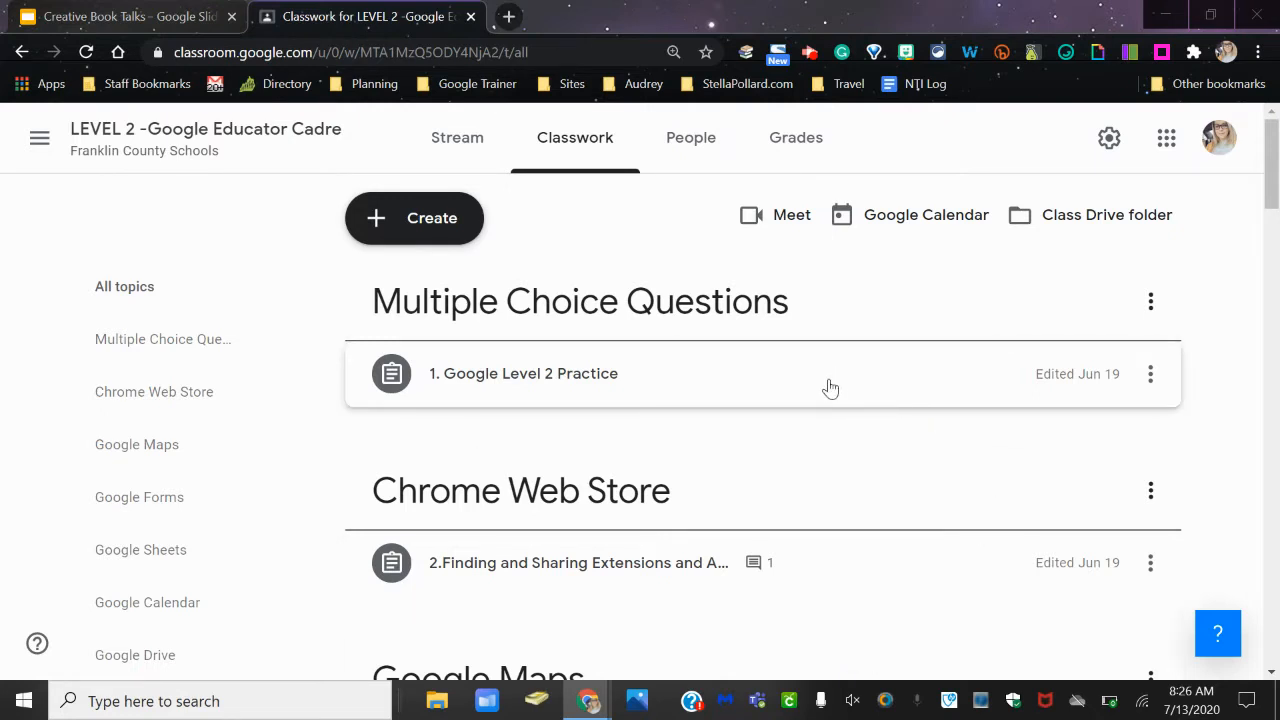
mouse_move(592, 396)
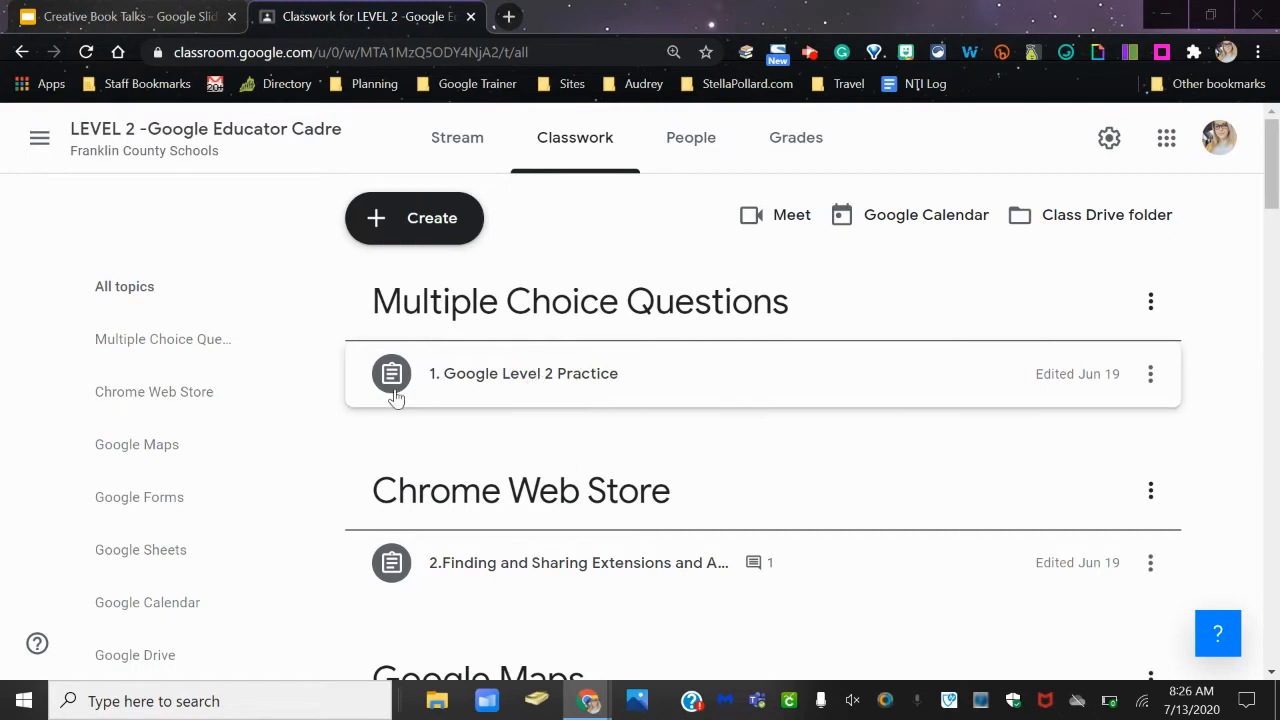
mouse_move(632, 386)
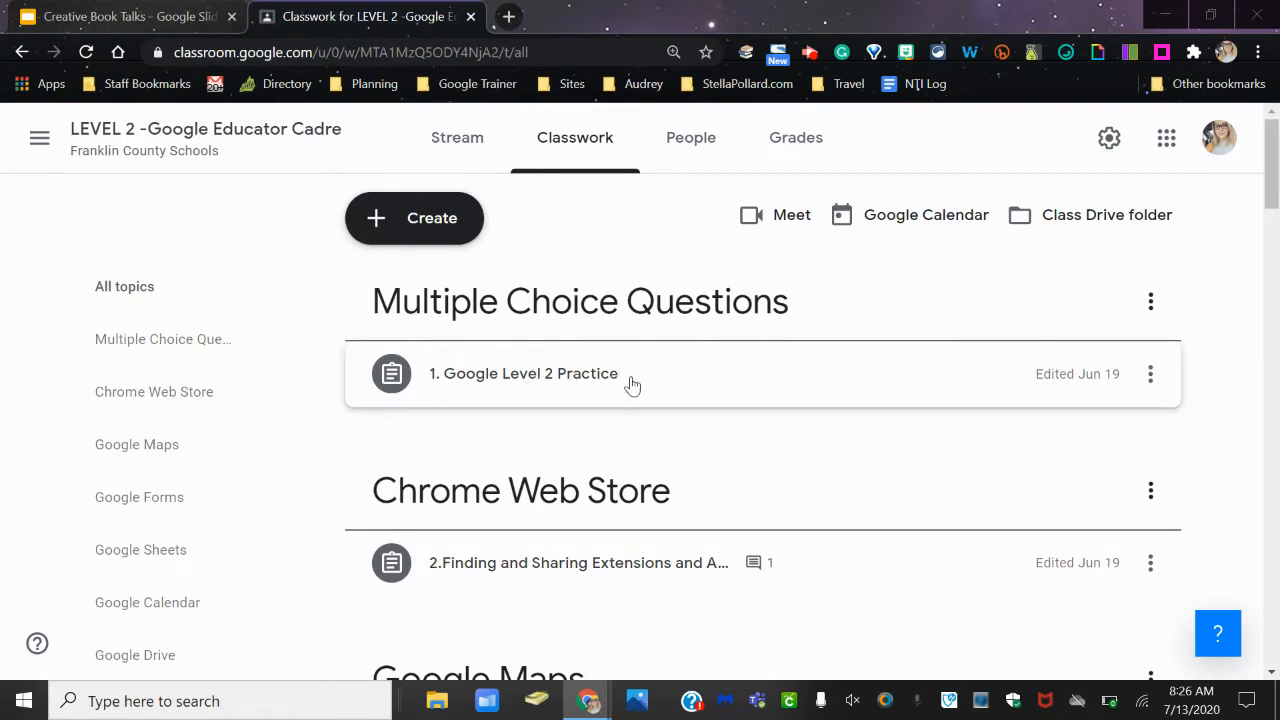
- Expand the '1. Google Level 2 Practice' assignment to reveal its description, form and submission counts
click(524, 374)
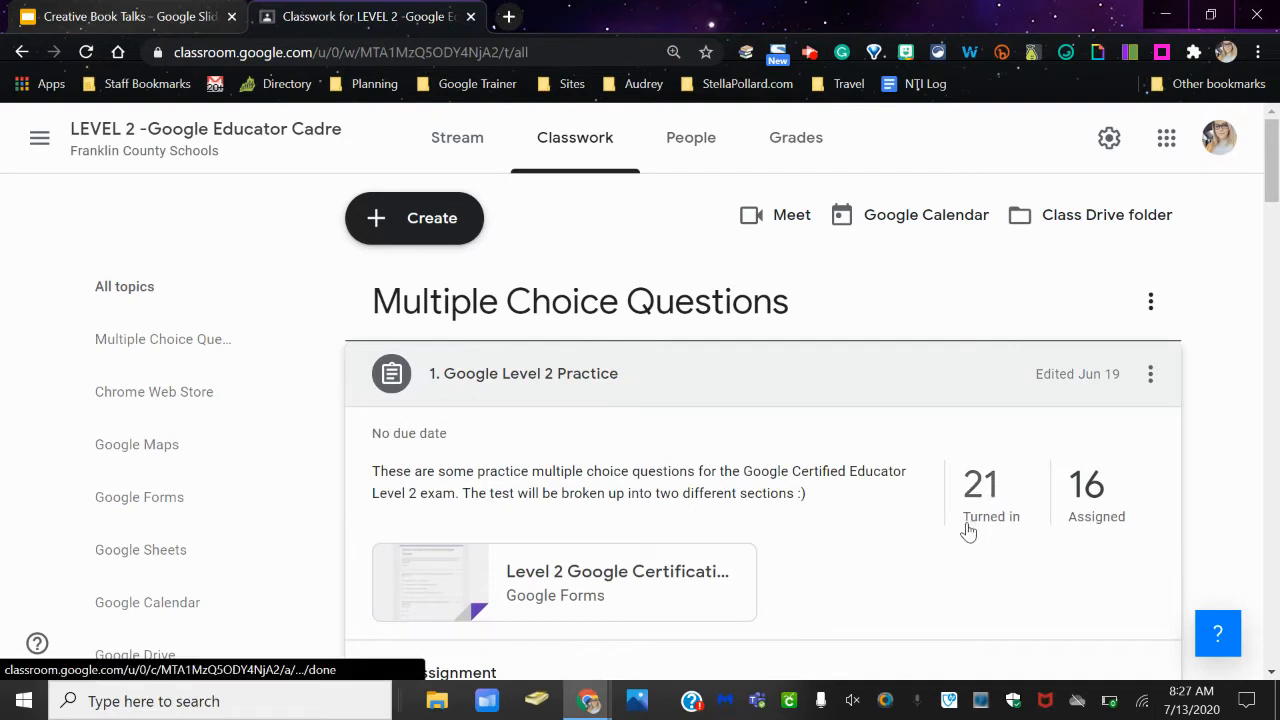
mouse_move(1088, 490)
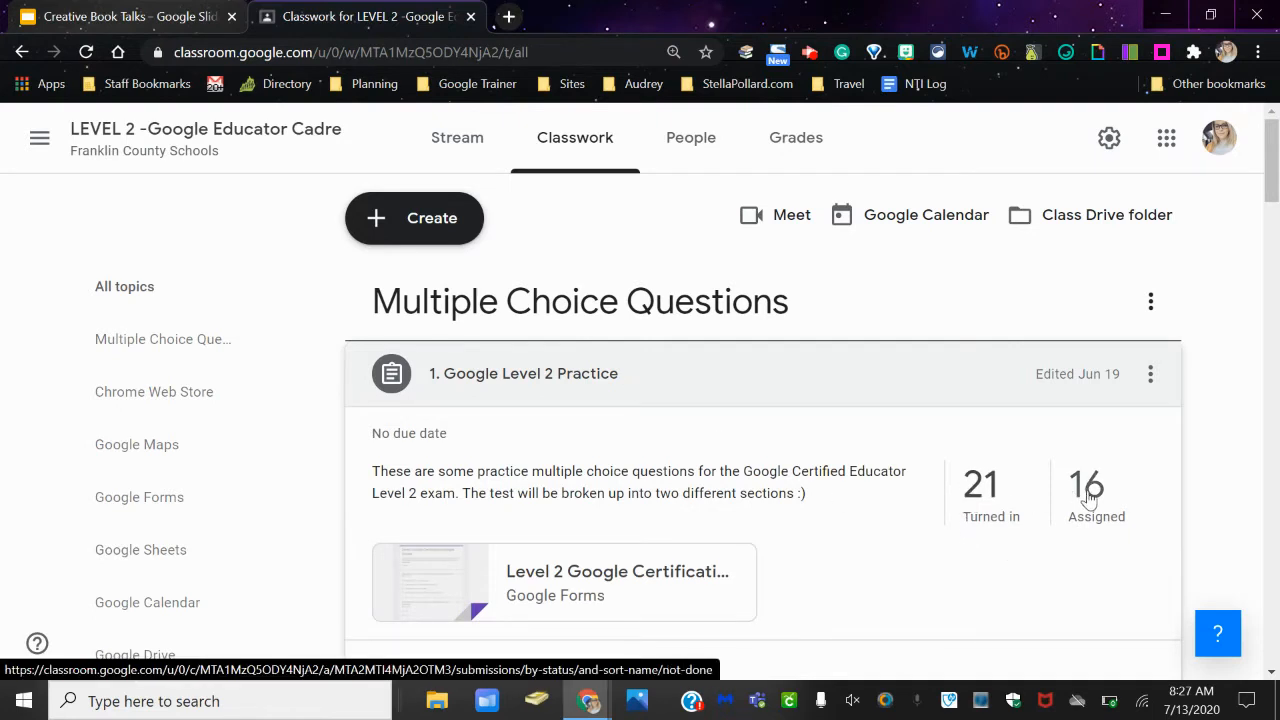
scroll(down, 3)
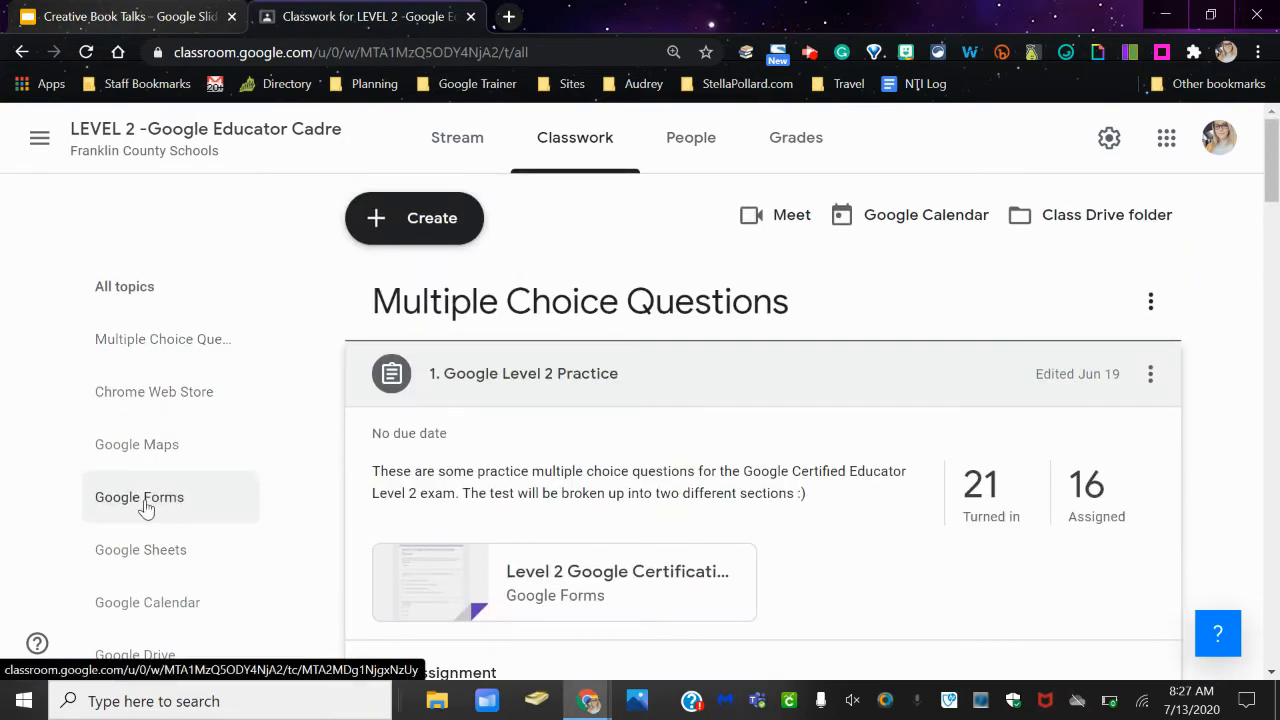
scroll(down, 3)
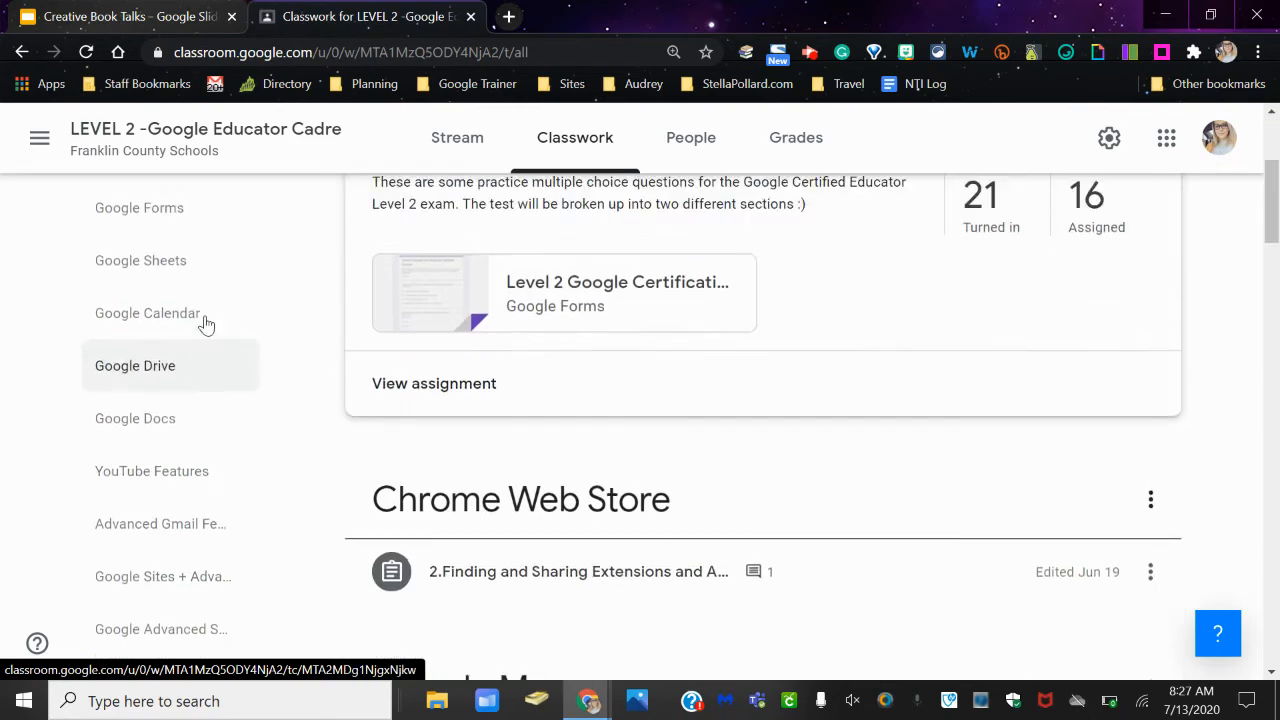
scroll(down, 3)
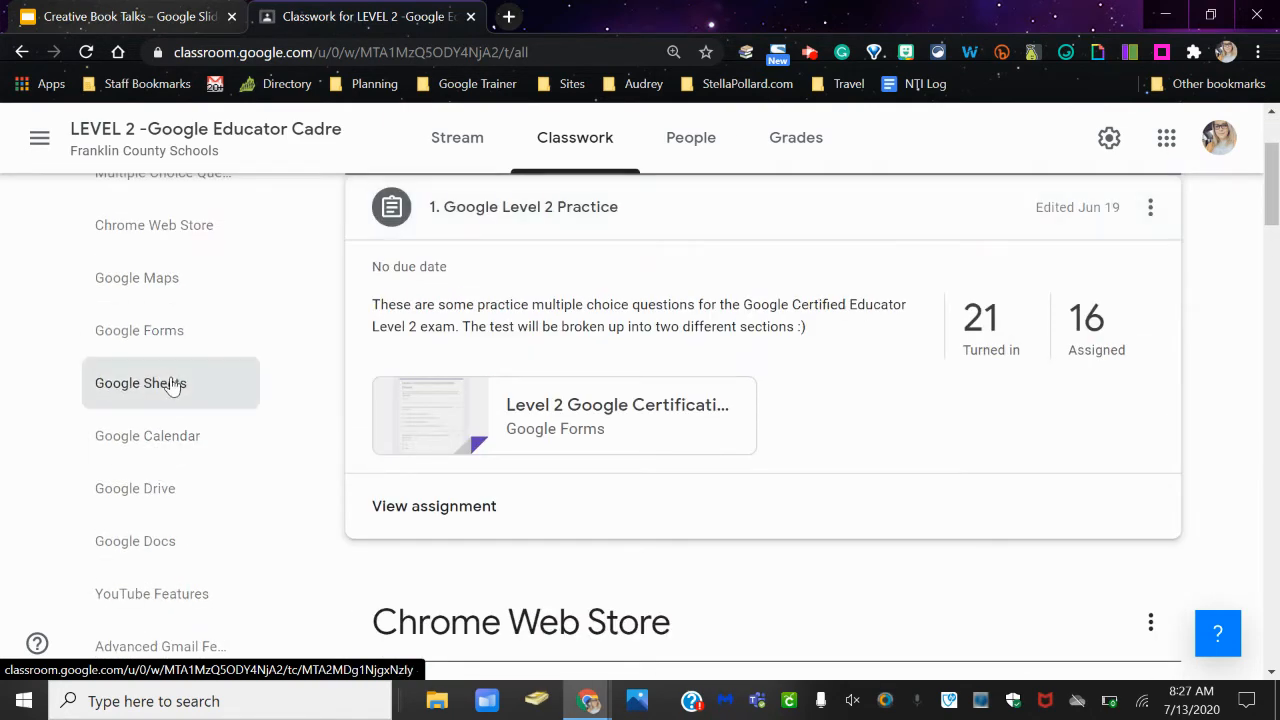
- Filter the Classwork list to the YouTube Features topic with its Set Up a YouTube Channel assignment
click(140, 384)
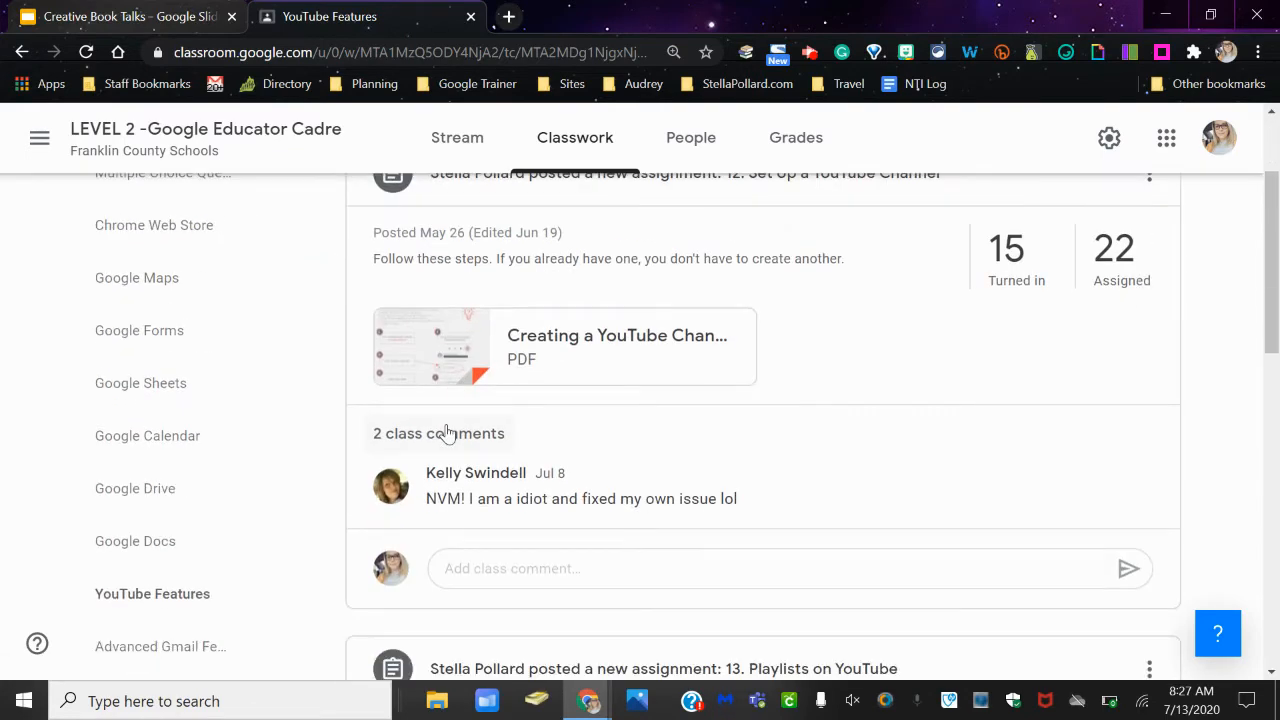
scroll(up, 3)
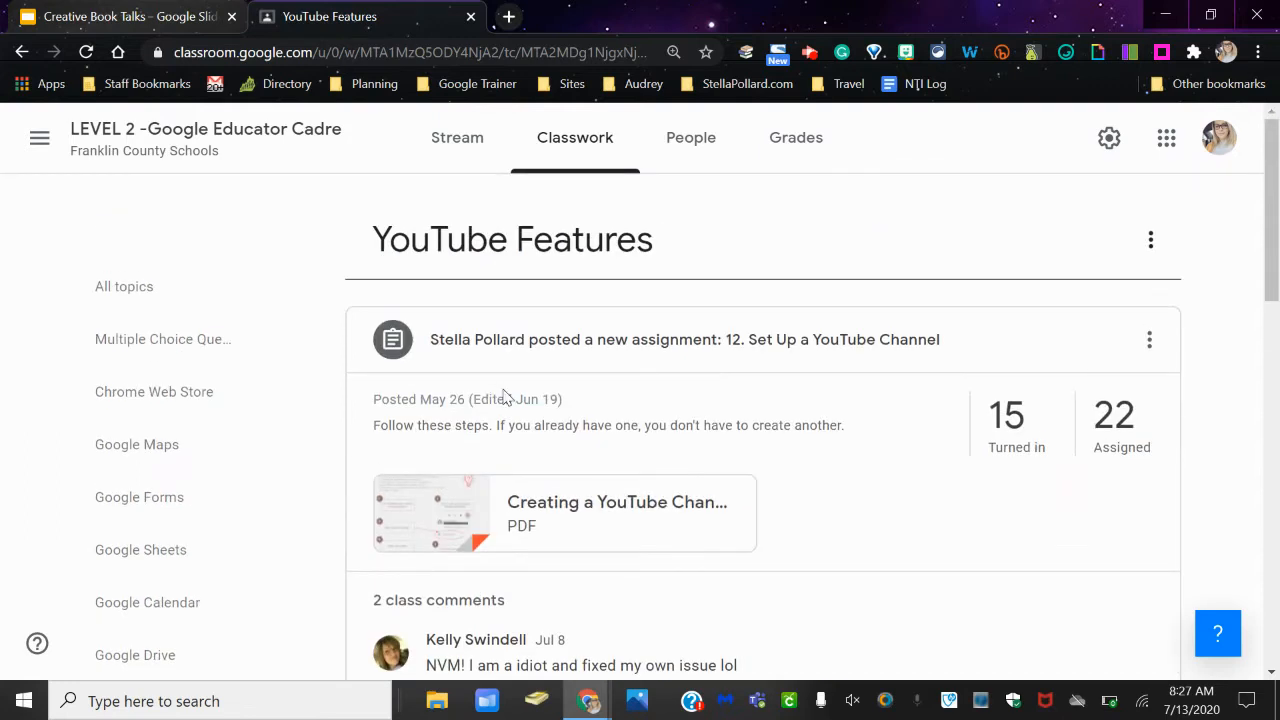
mouse_move(510, 374)
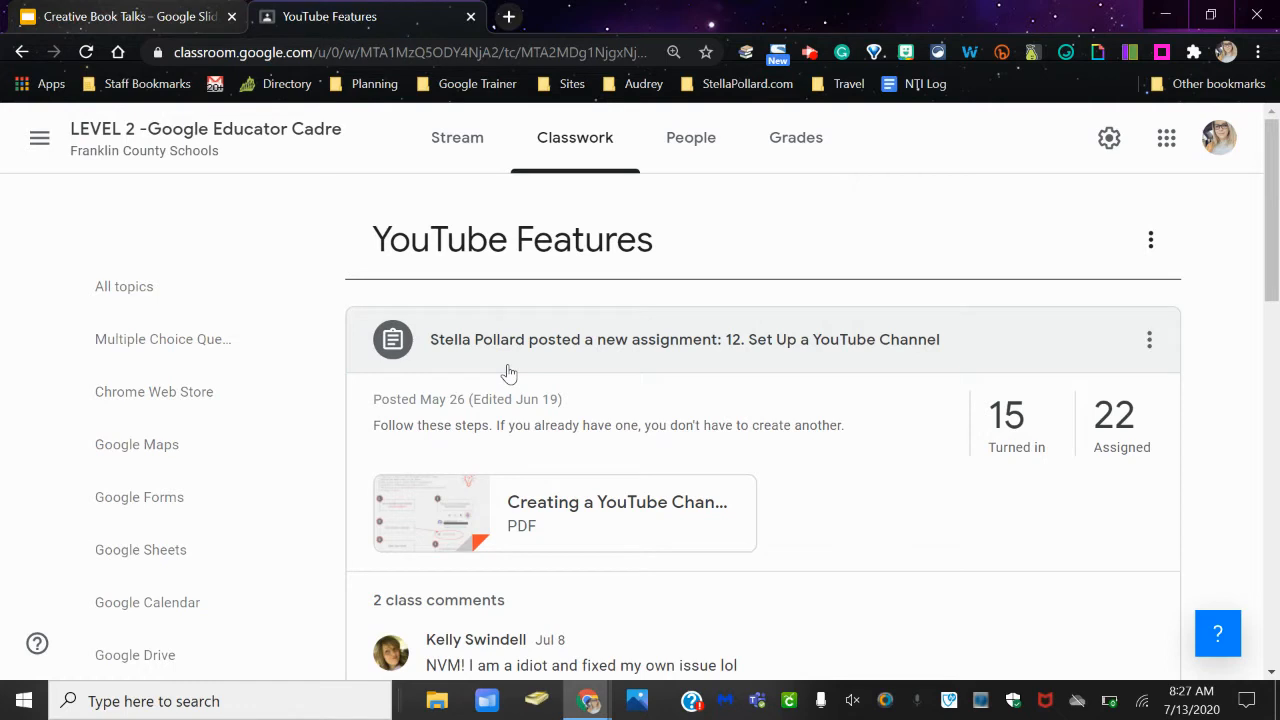
mouse_move(580, 412)
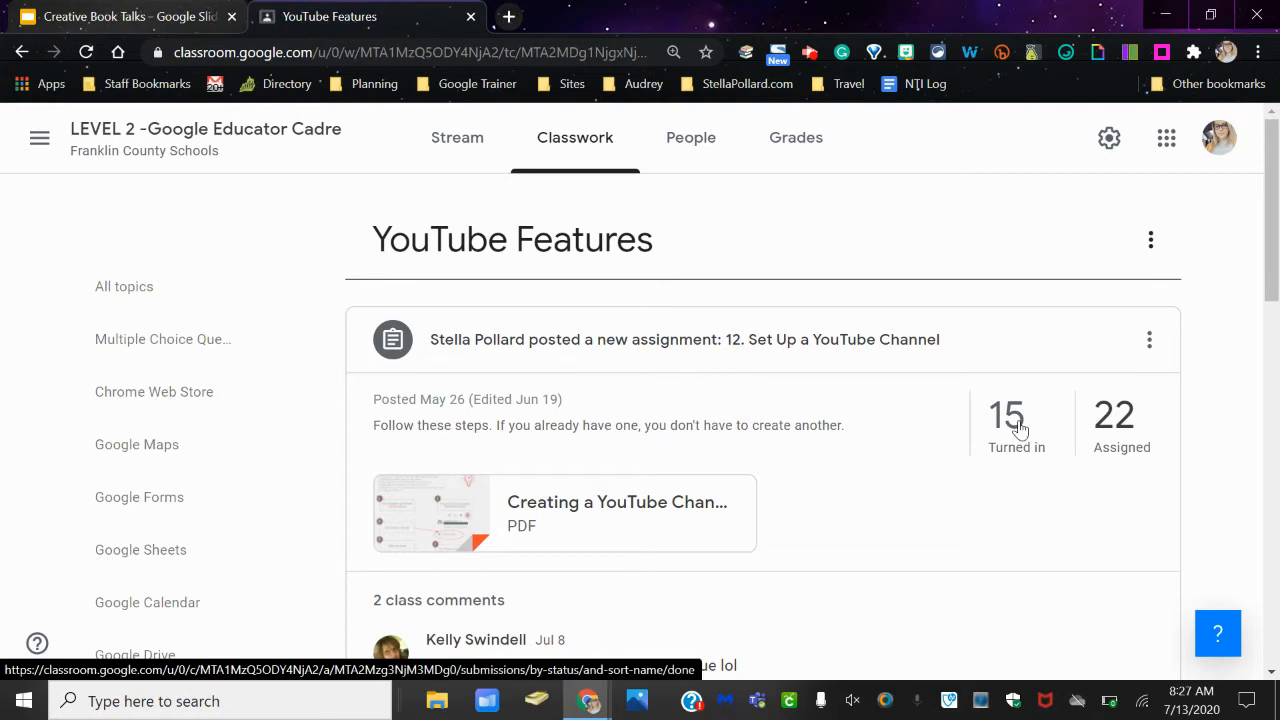
- Bring up the Google Sheets topic showing the Pivot Tables assignment and its submission counts
click(1008, 420)
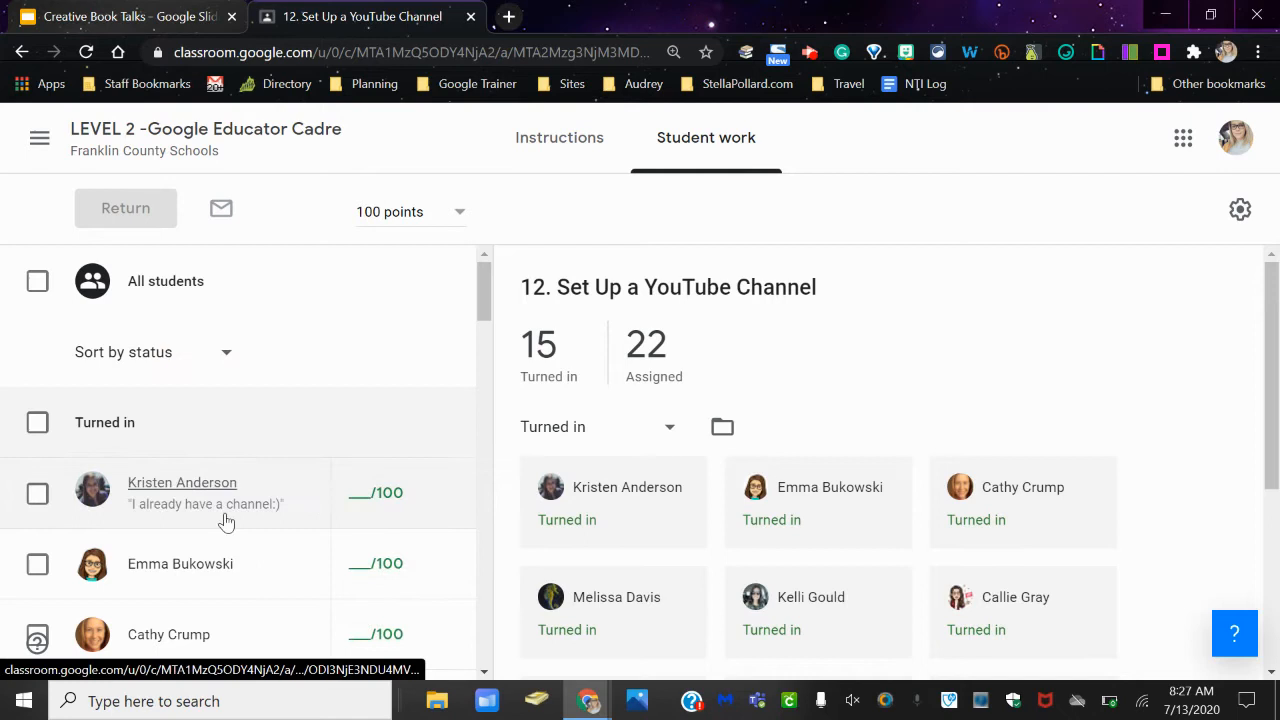
scroll(down, 3)
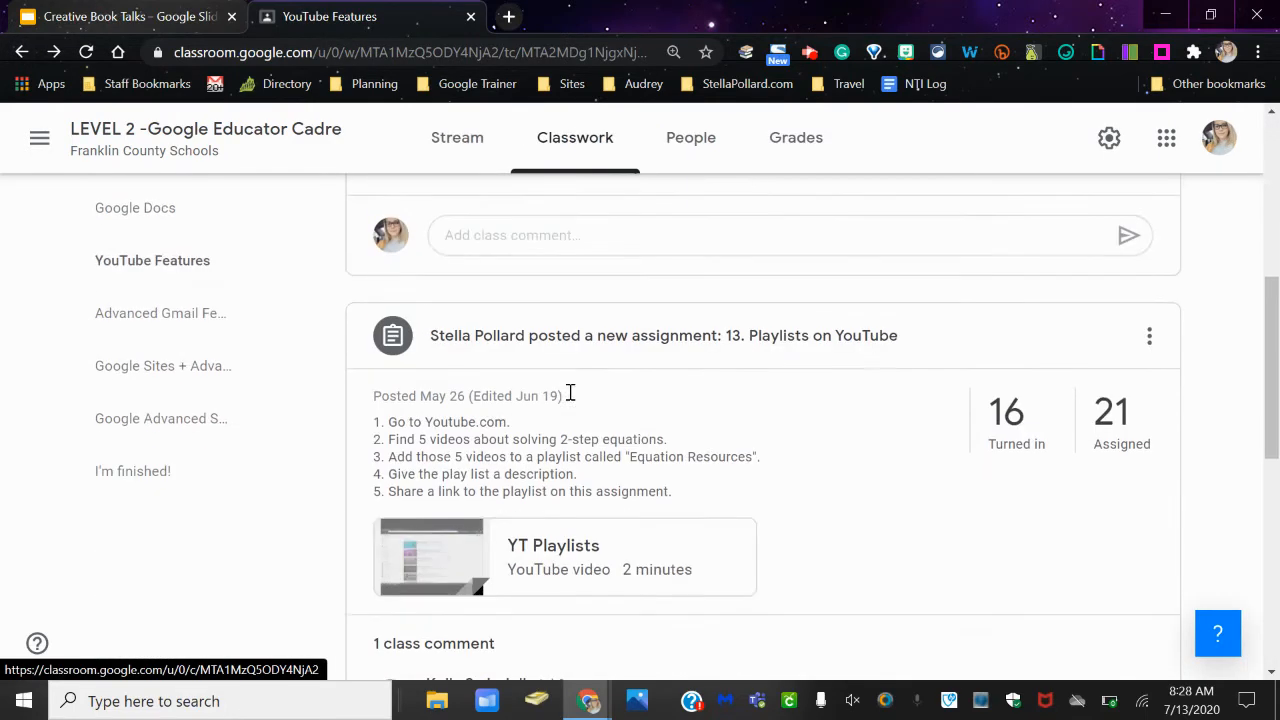
scroll(down, 3)
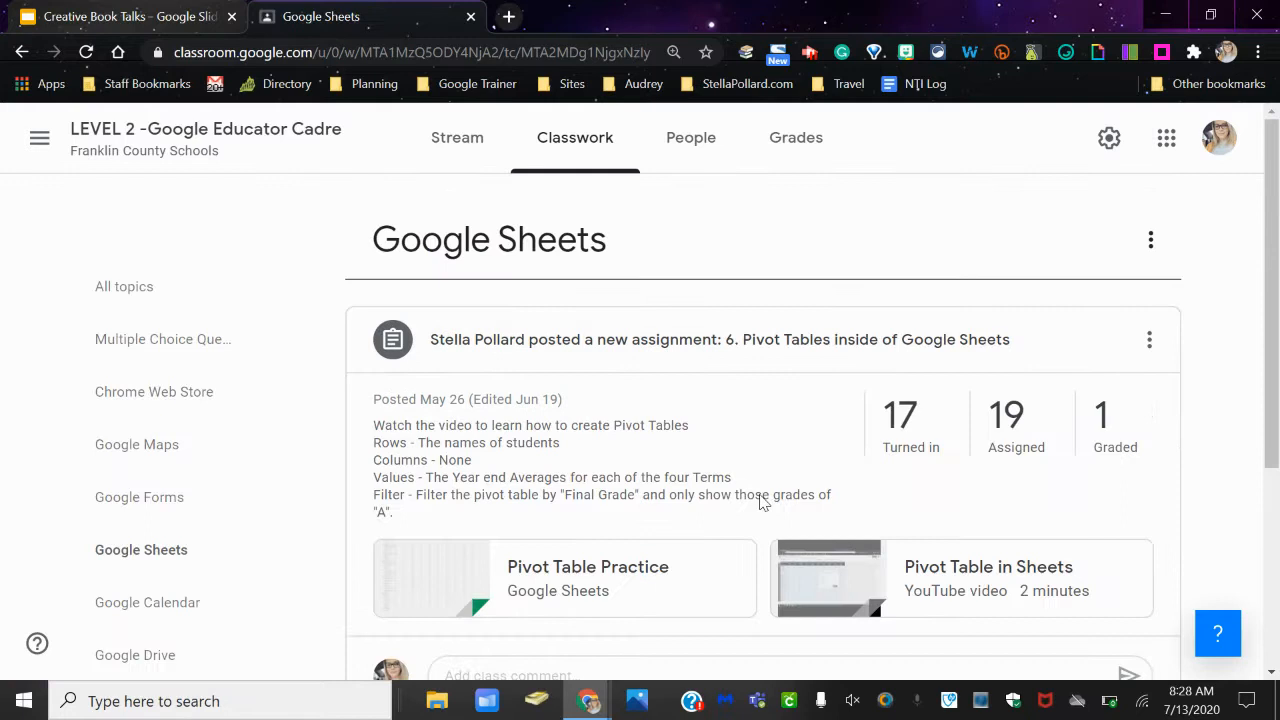
mouse_move(992, 628)
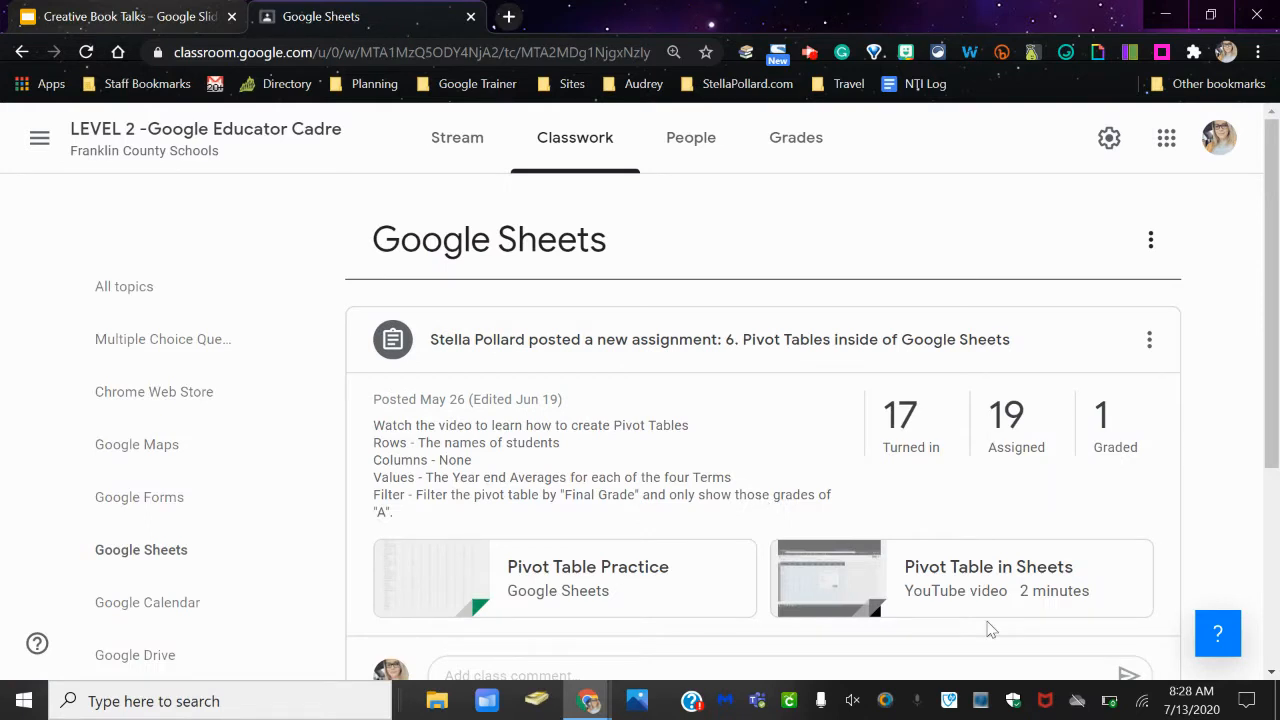
mouse_move(1016, 448)
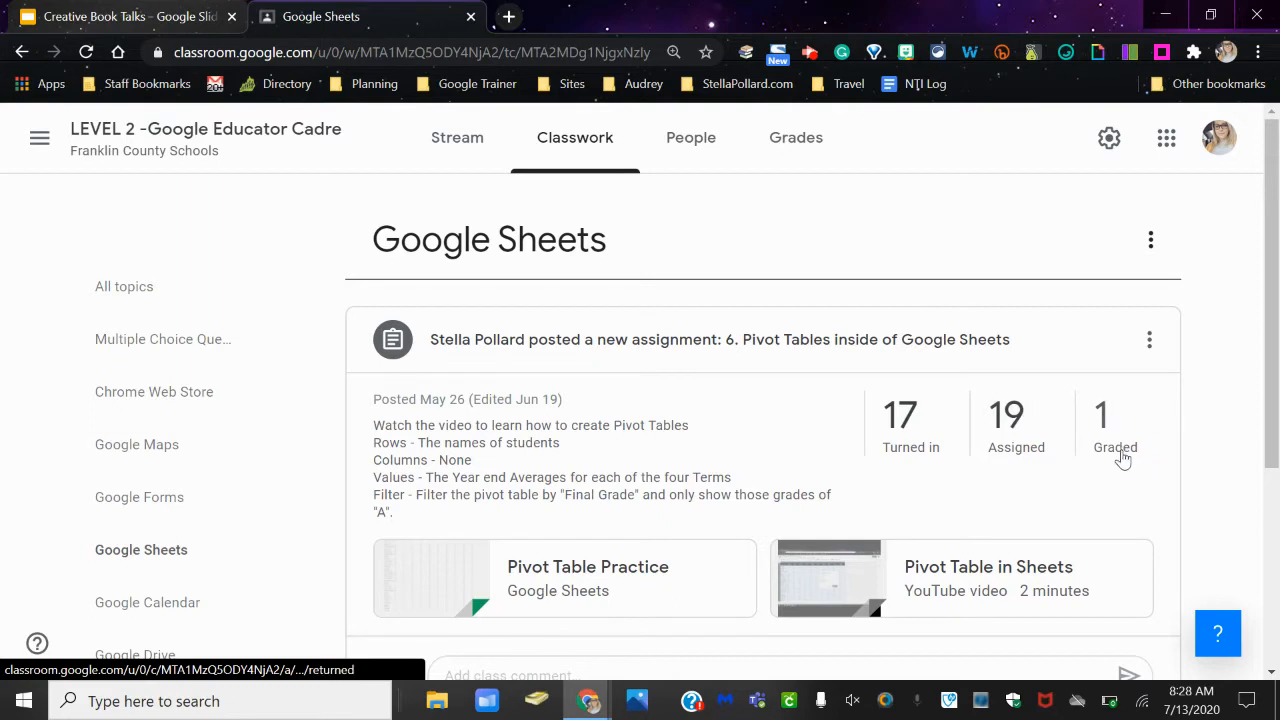
- Open the Pivot Tables student work and load one student's spreadsheet in the grading view
click(910, 420)
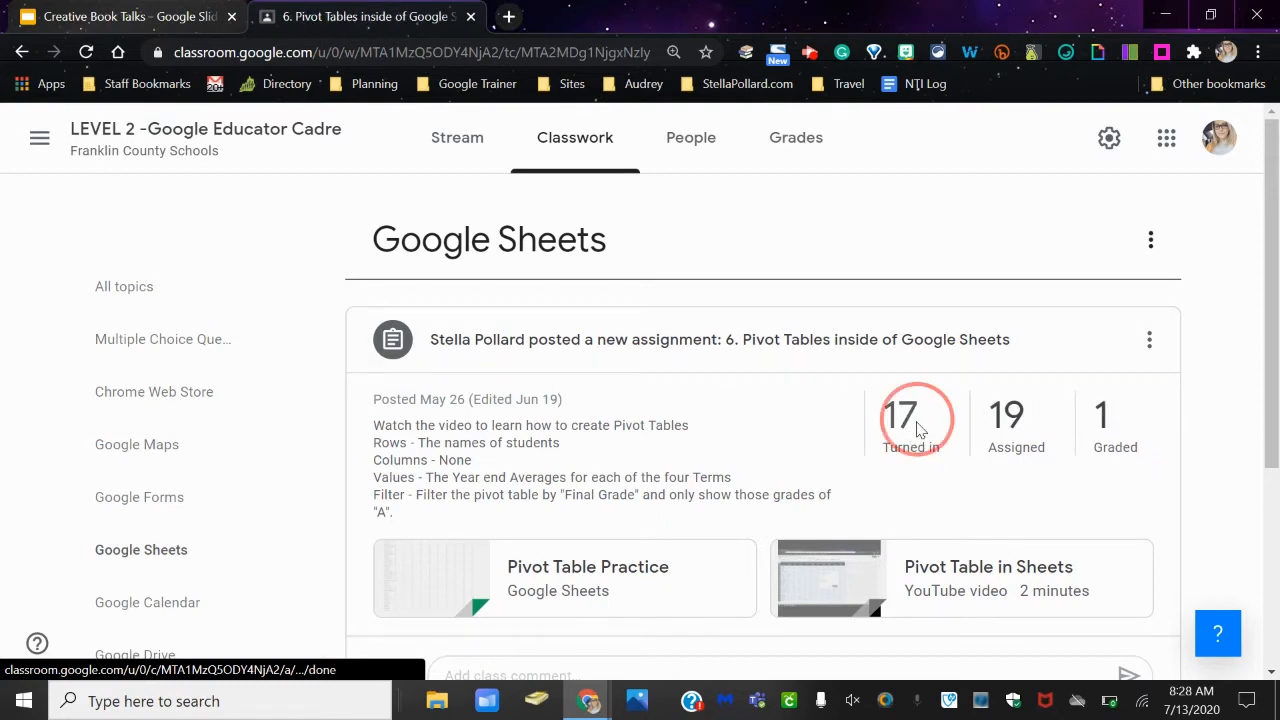
click(910, 420)
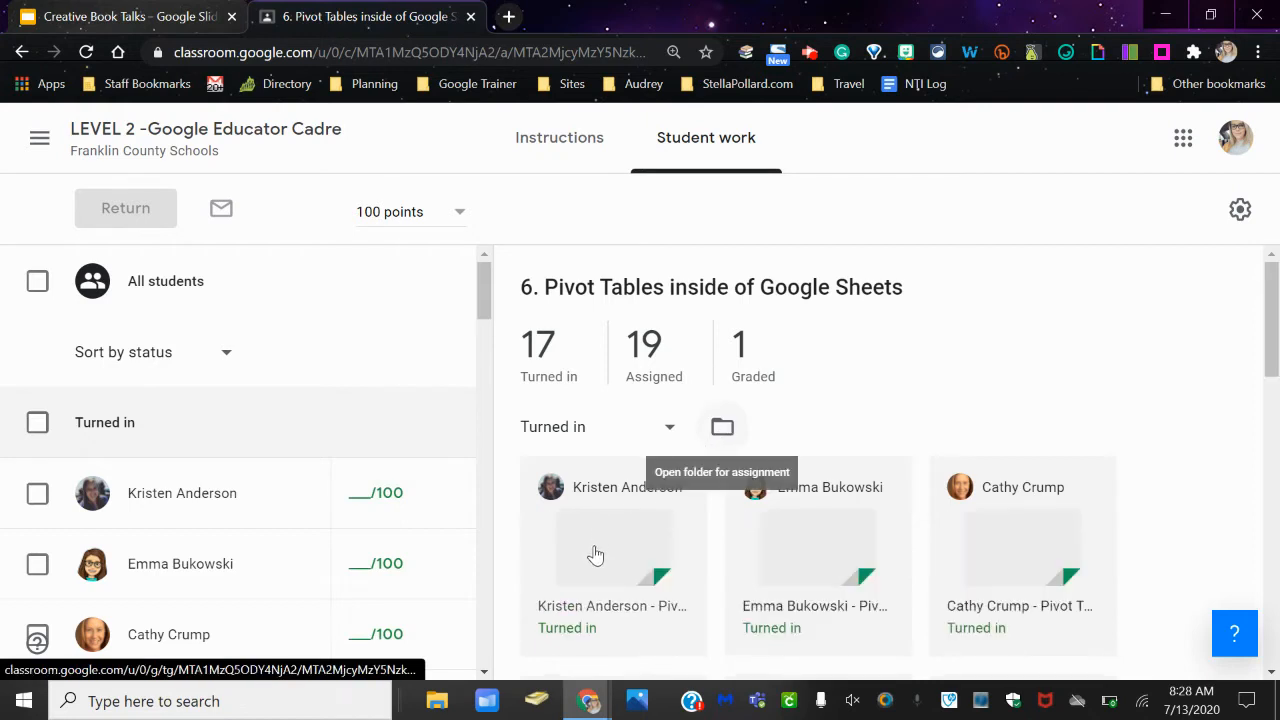
mouse_move(806, 572)
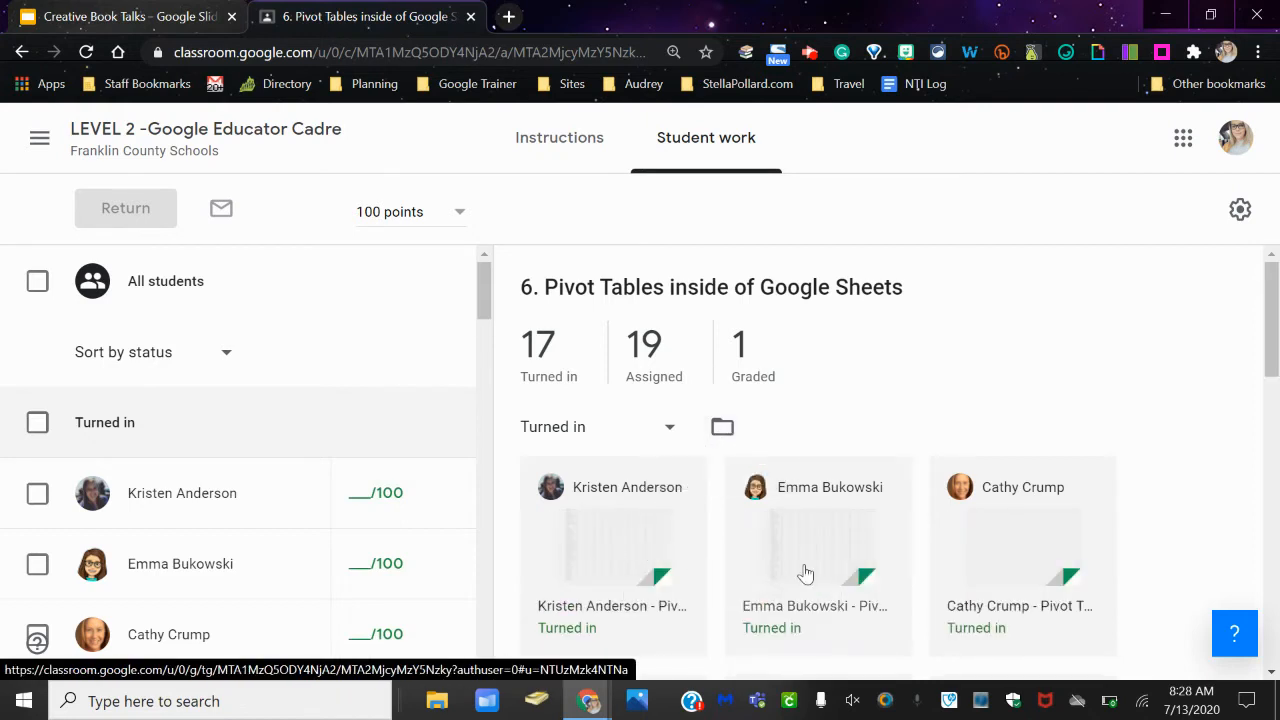
click(818, 544)
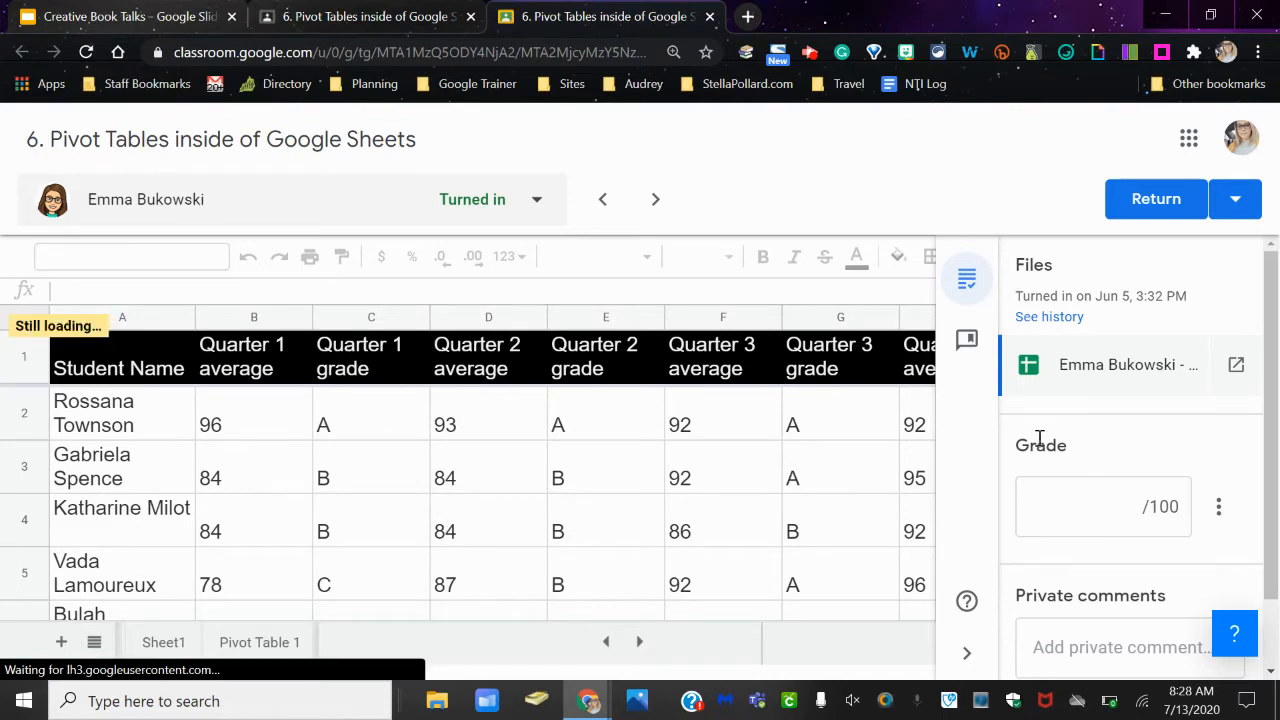
- Grade the submission 100/100 and post the private comment "Great job!"
click(1104, 506)
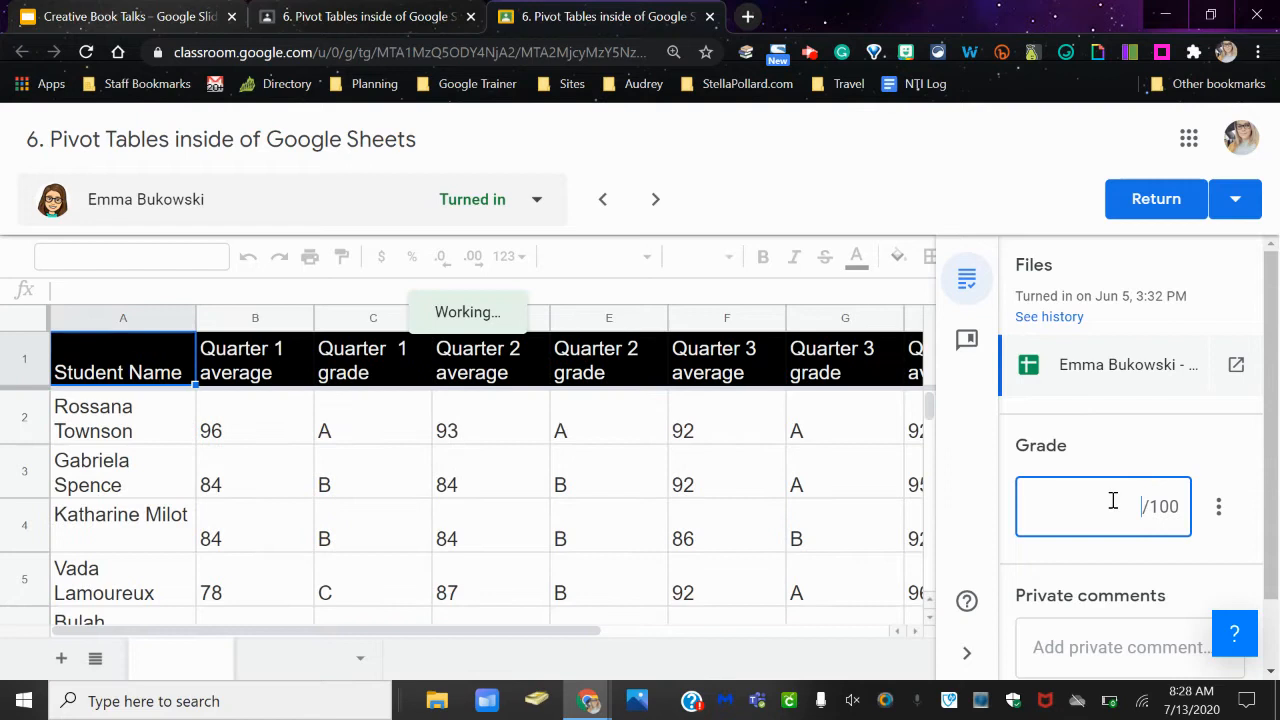
text(100)
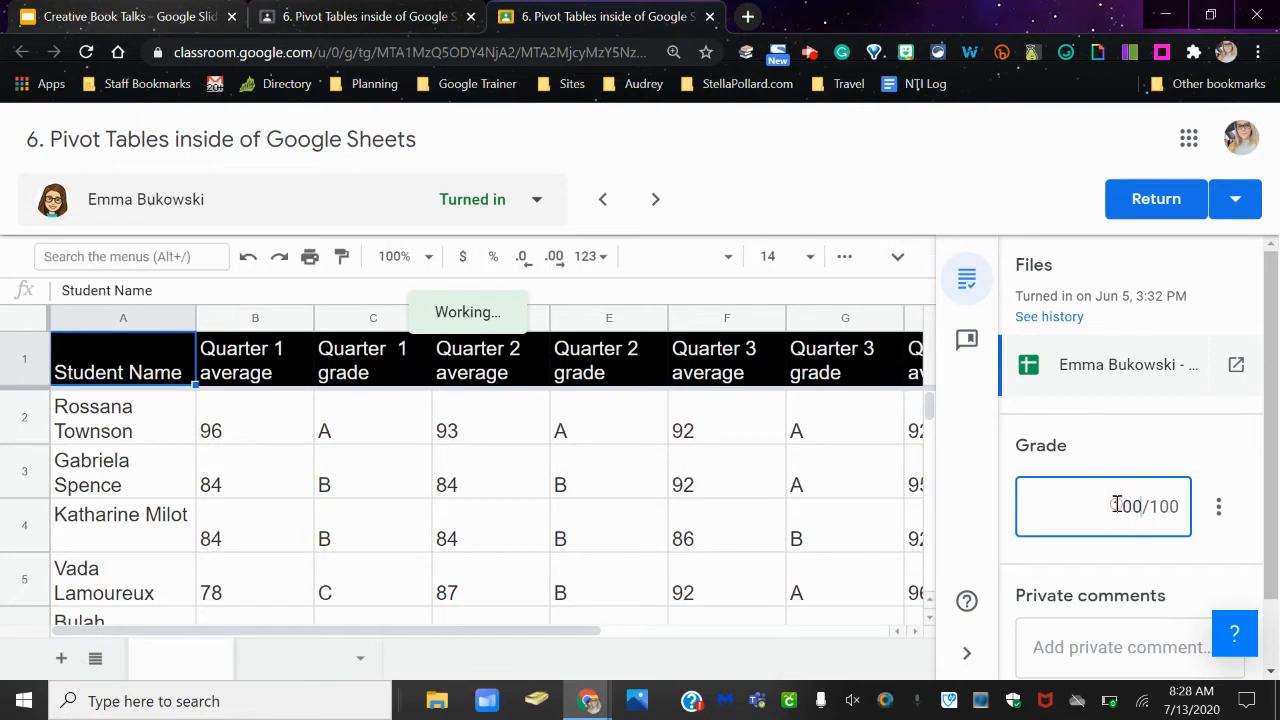
text(100)
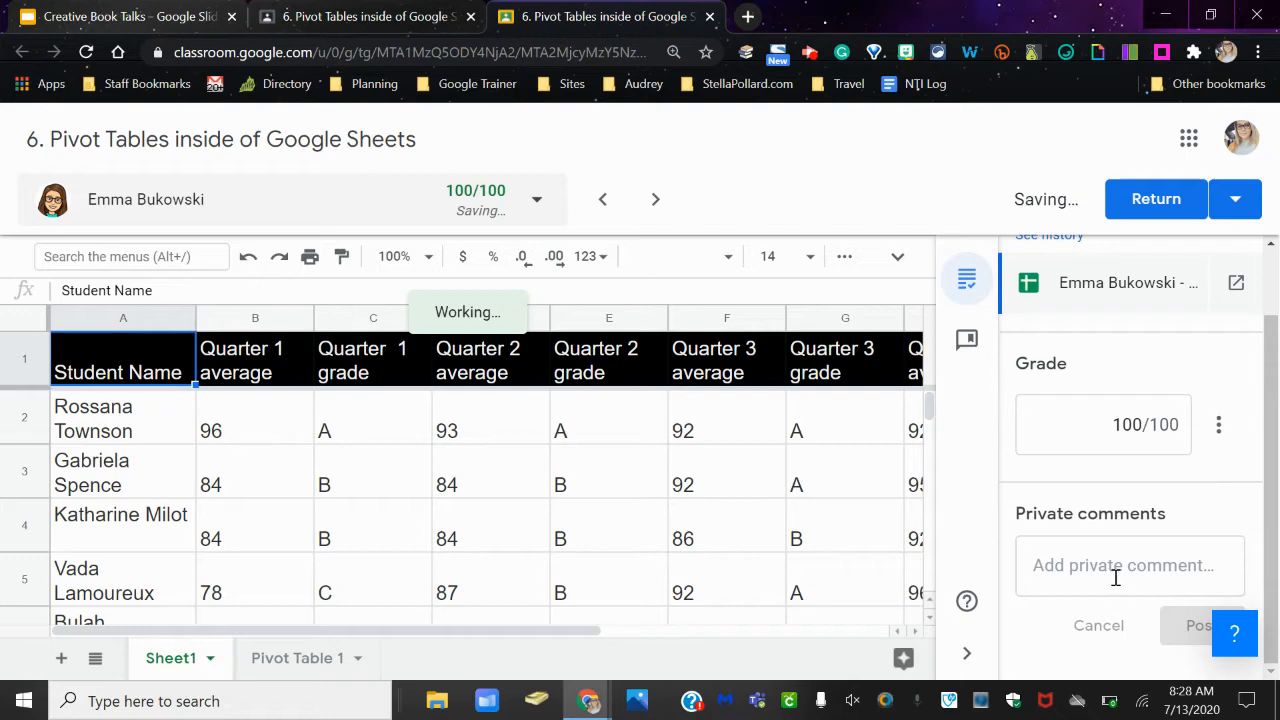
click(1130, 564)
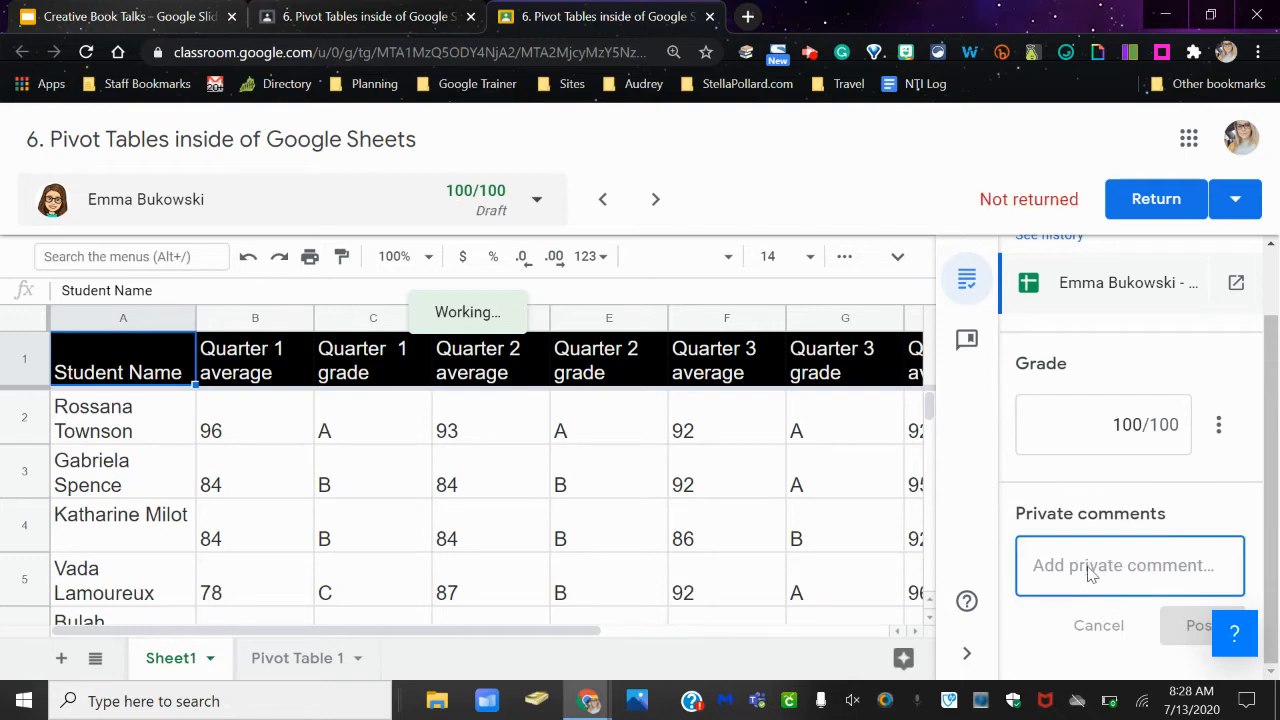
text(Great job1)
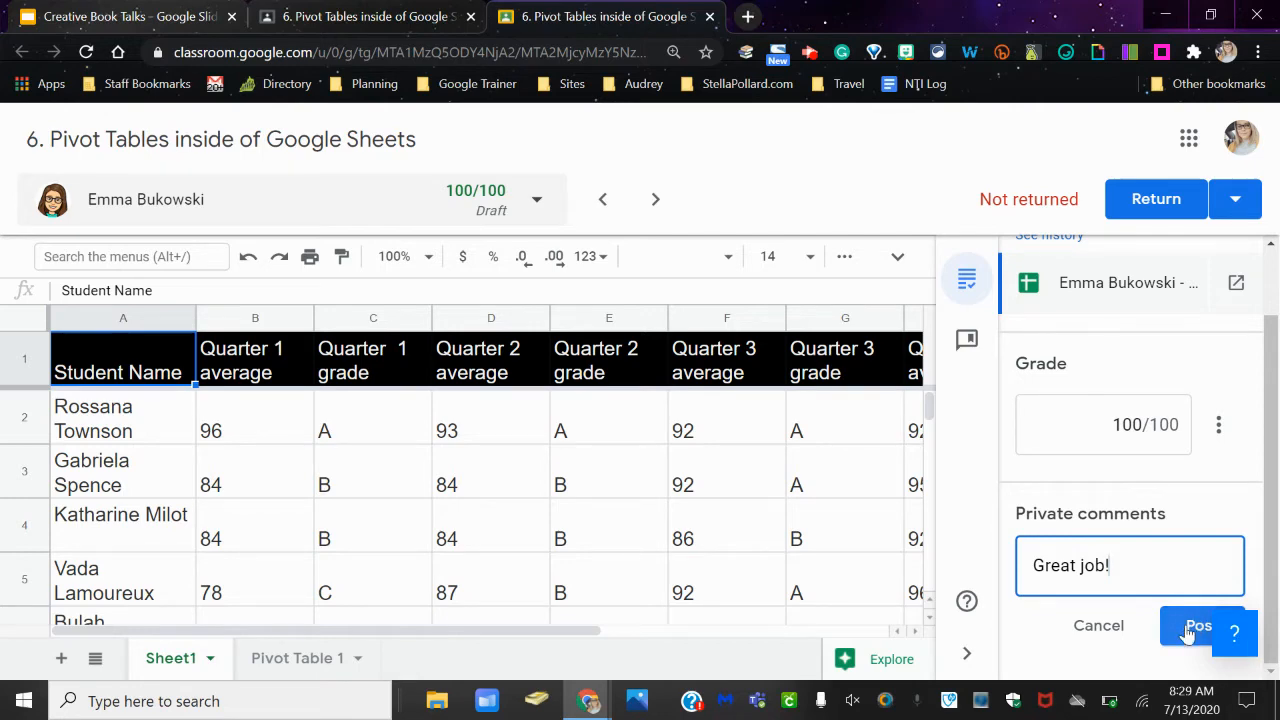
mouse_move(1172, 640)
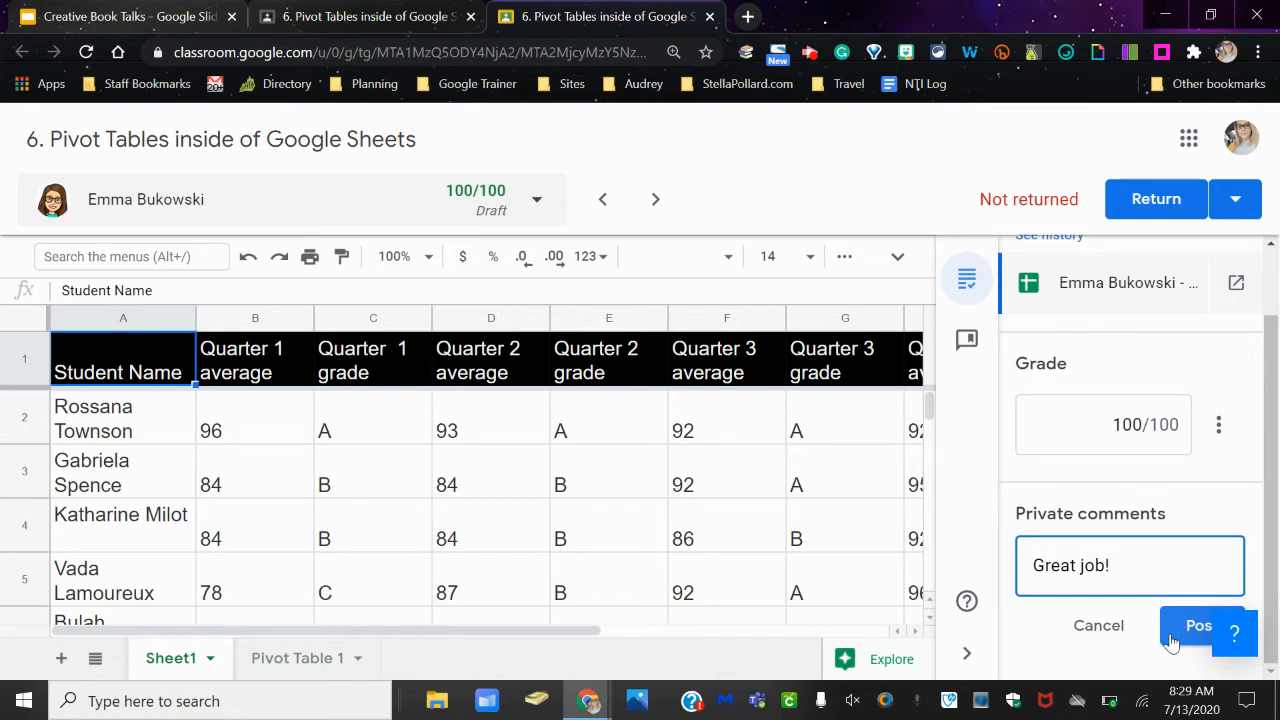
click(1198, 624)
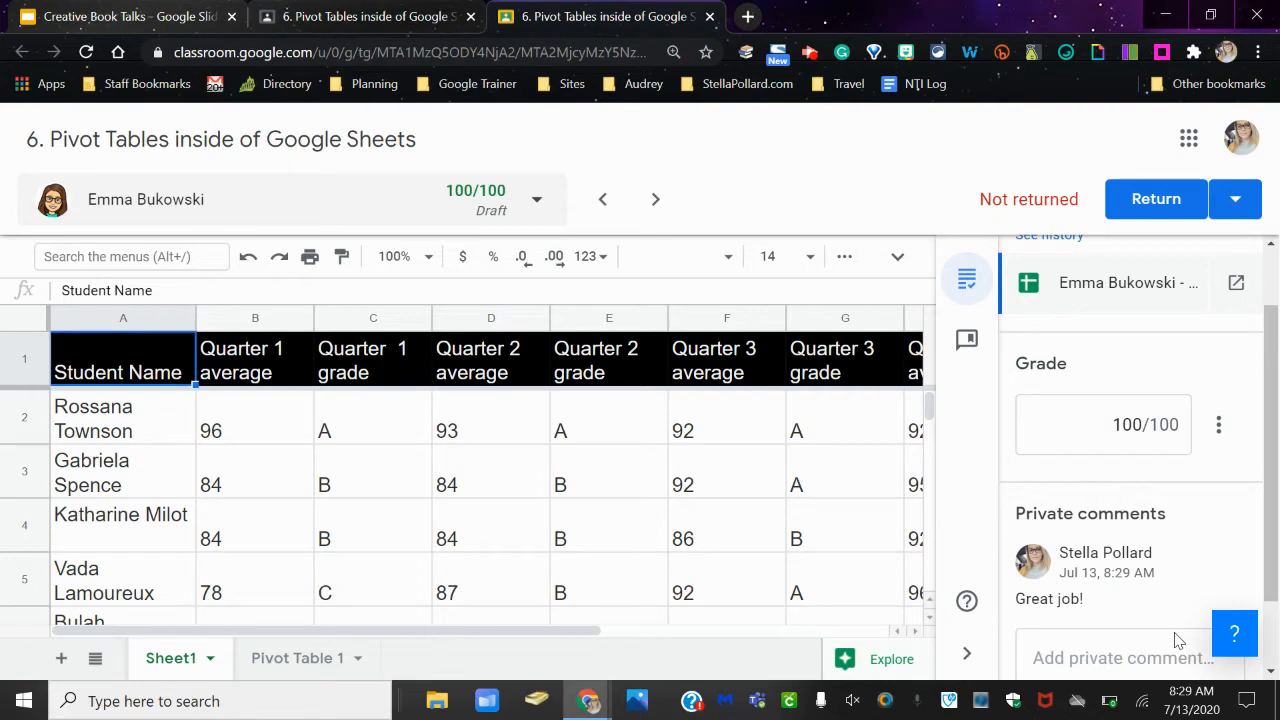
mouse_move(516, 272)
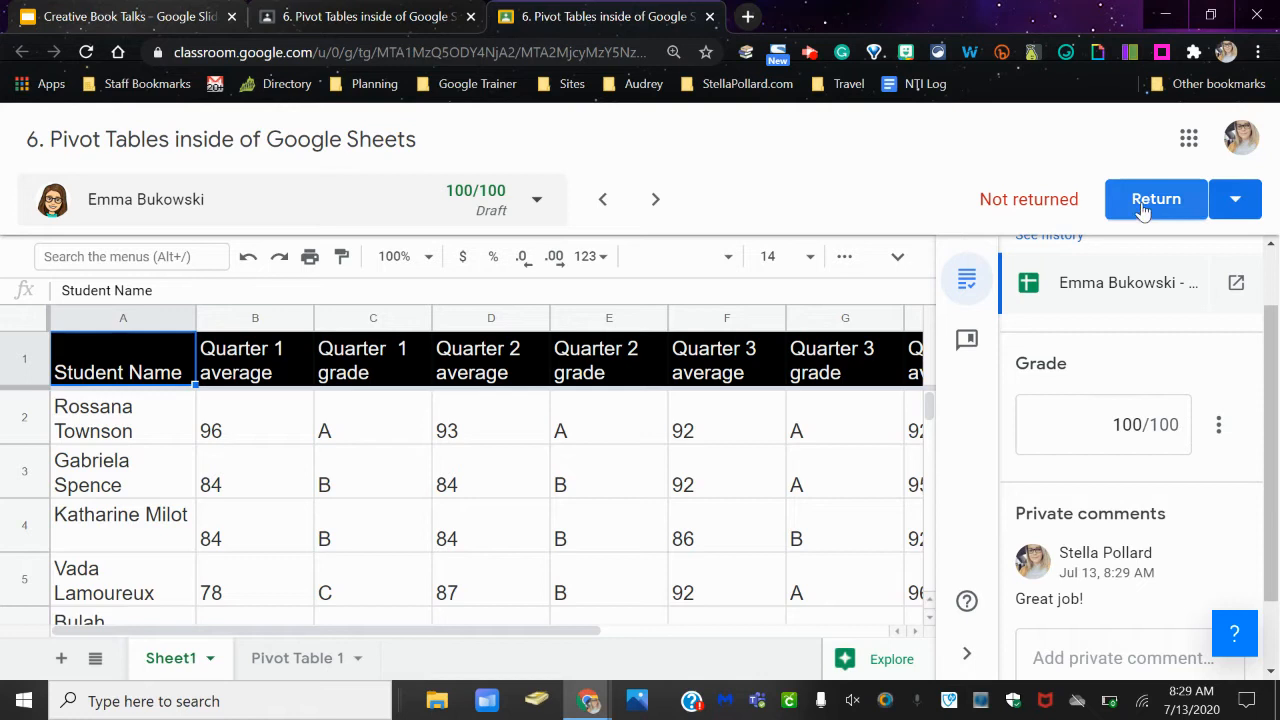
mouse_move(620, 170)
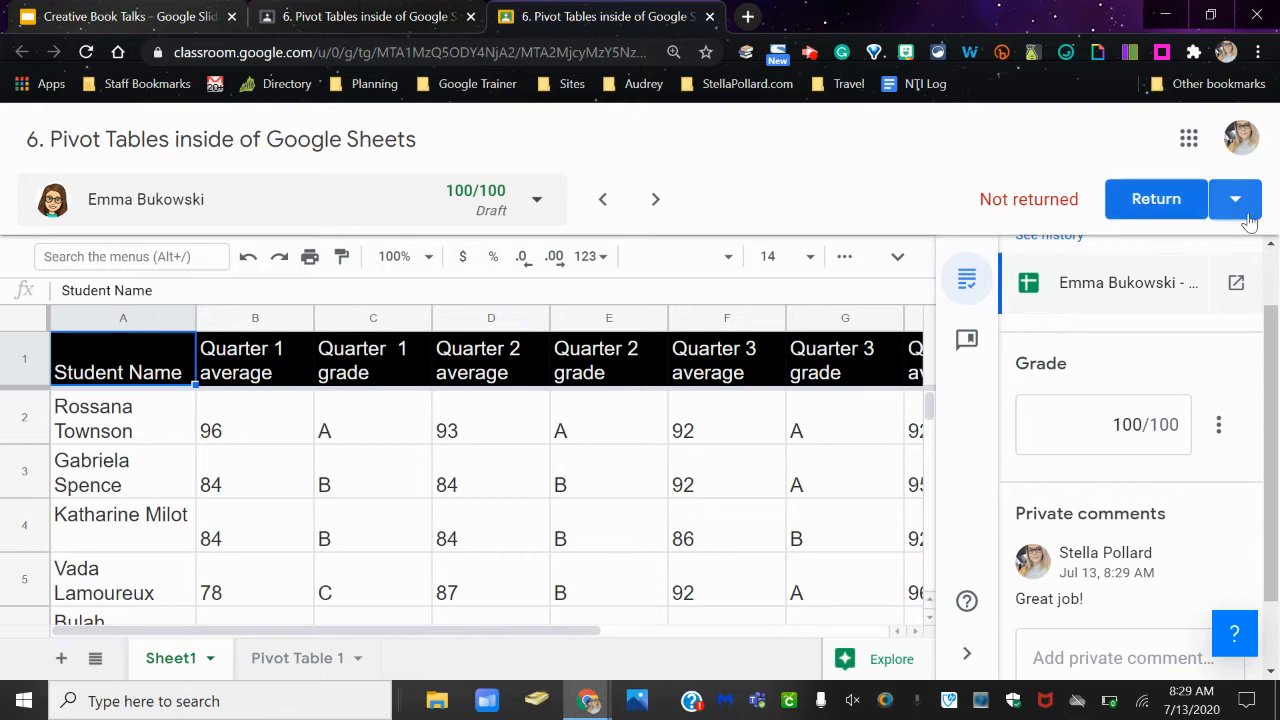
mouse_move(1180, 244)
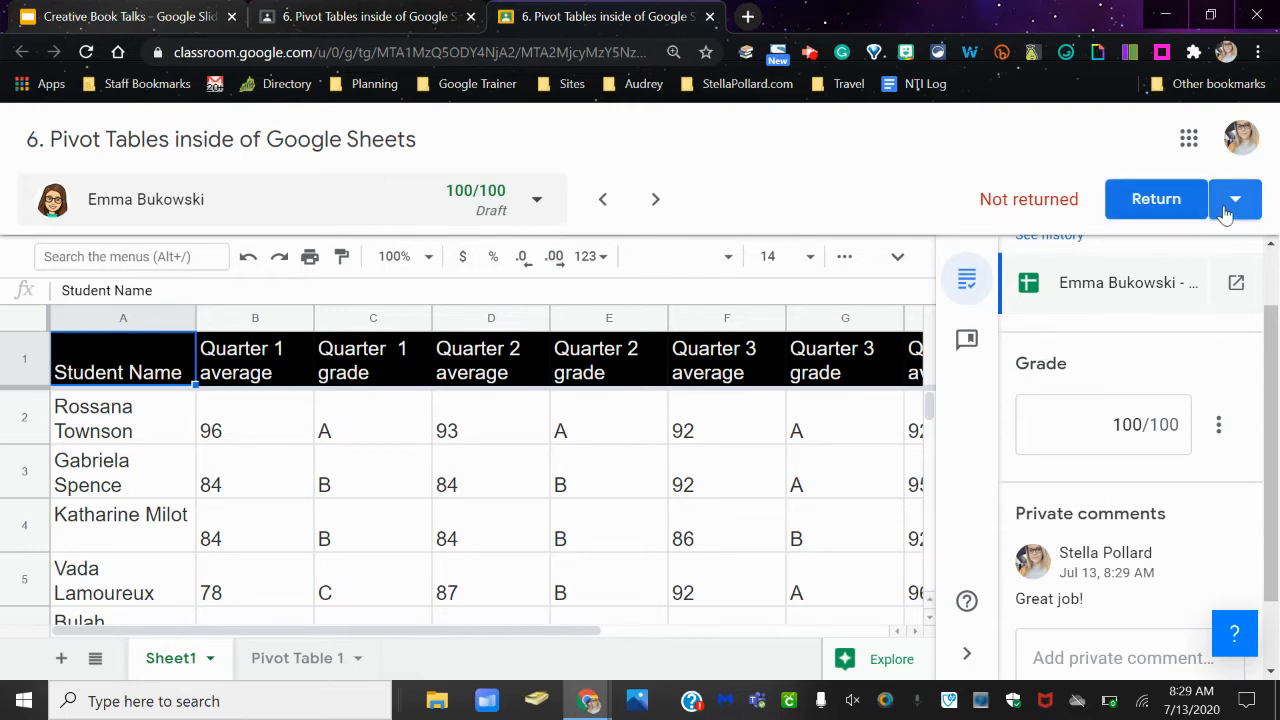
click(1236, 198)
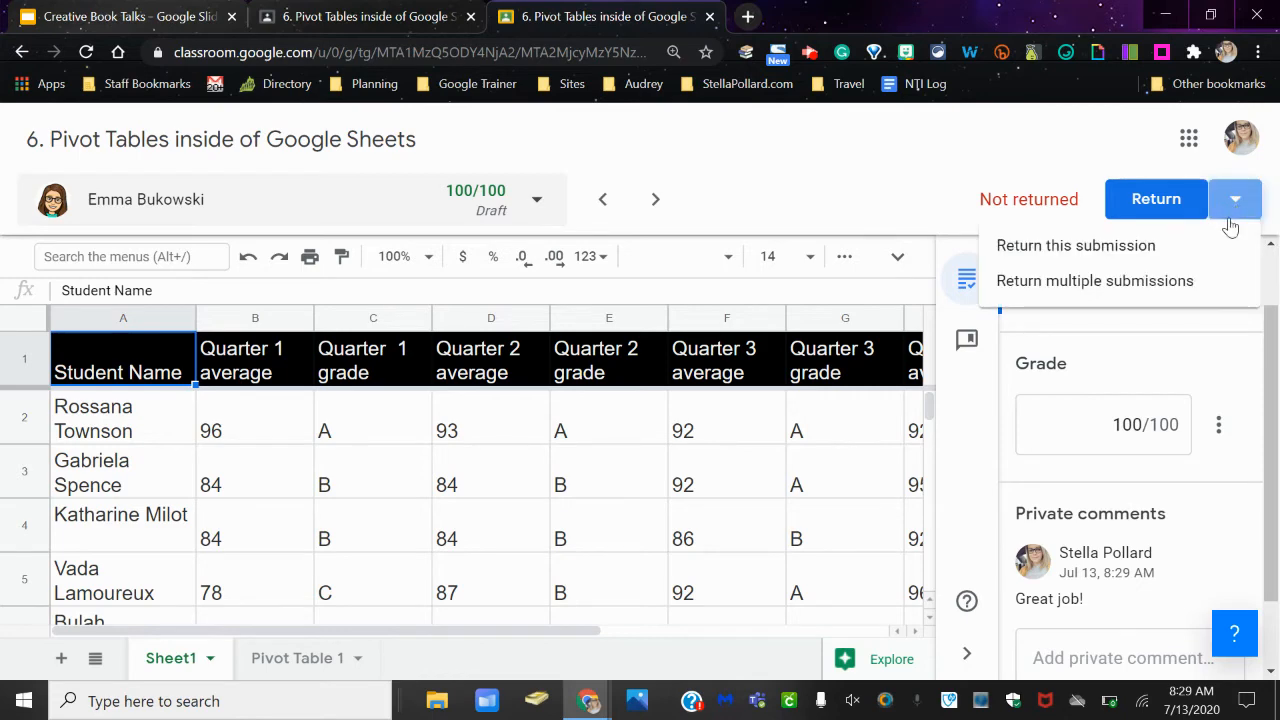
mouse_move(1094, 280)
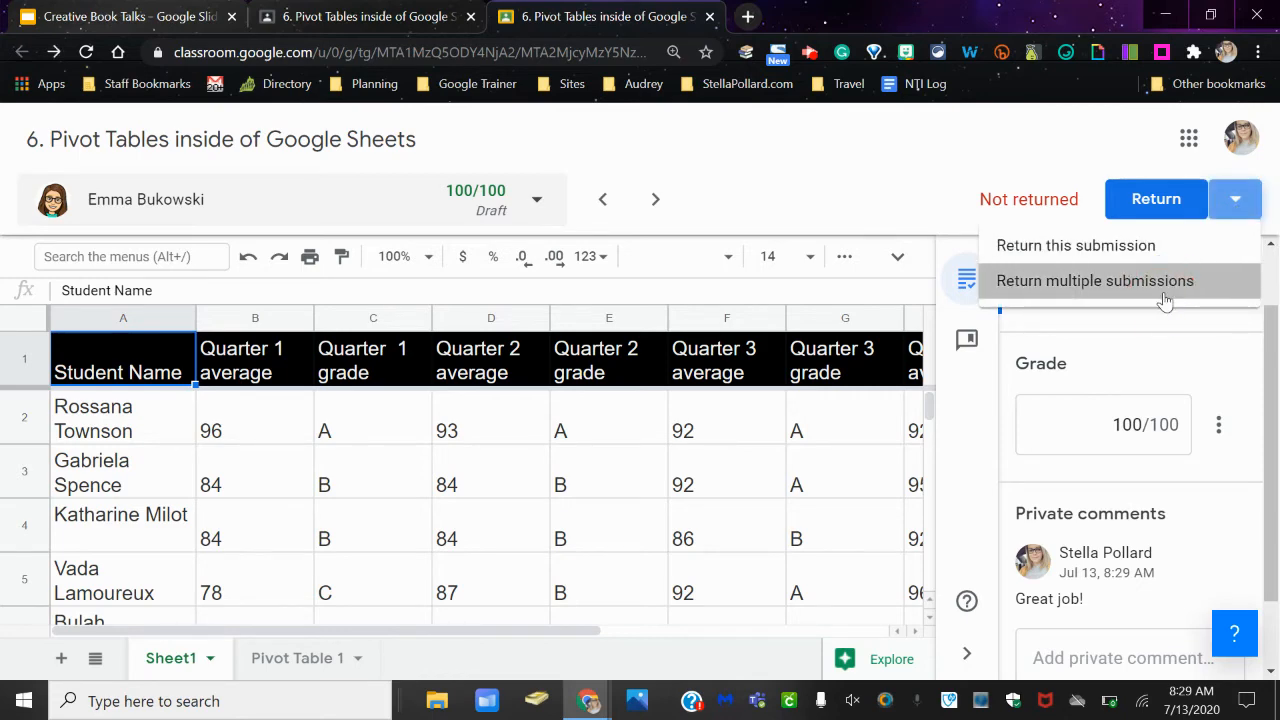
click(1094, 280)
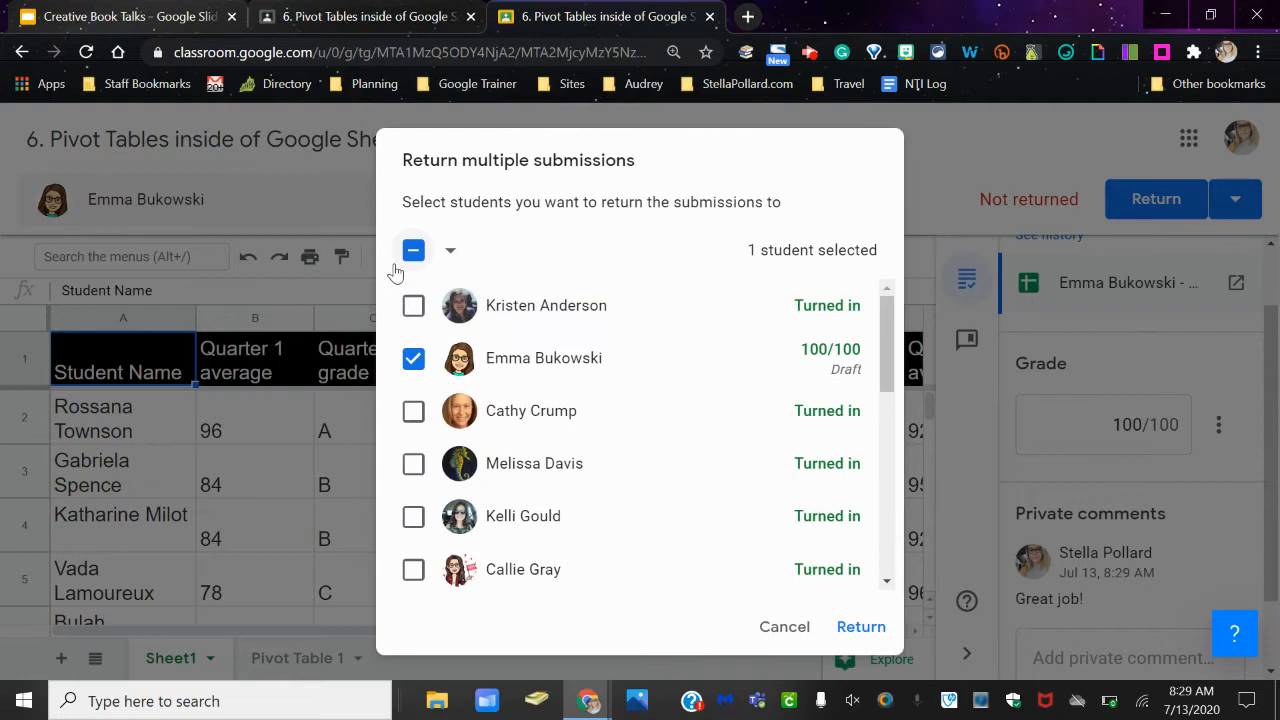
mouse_move(430, 320)
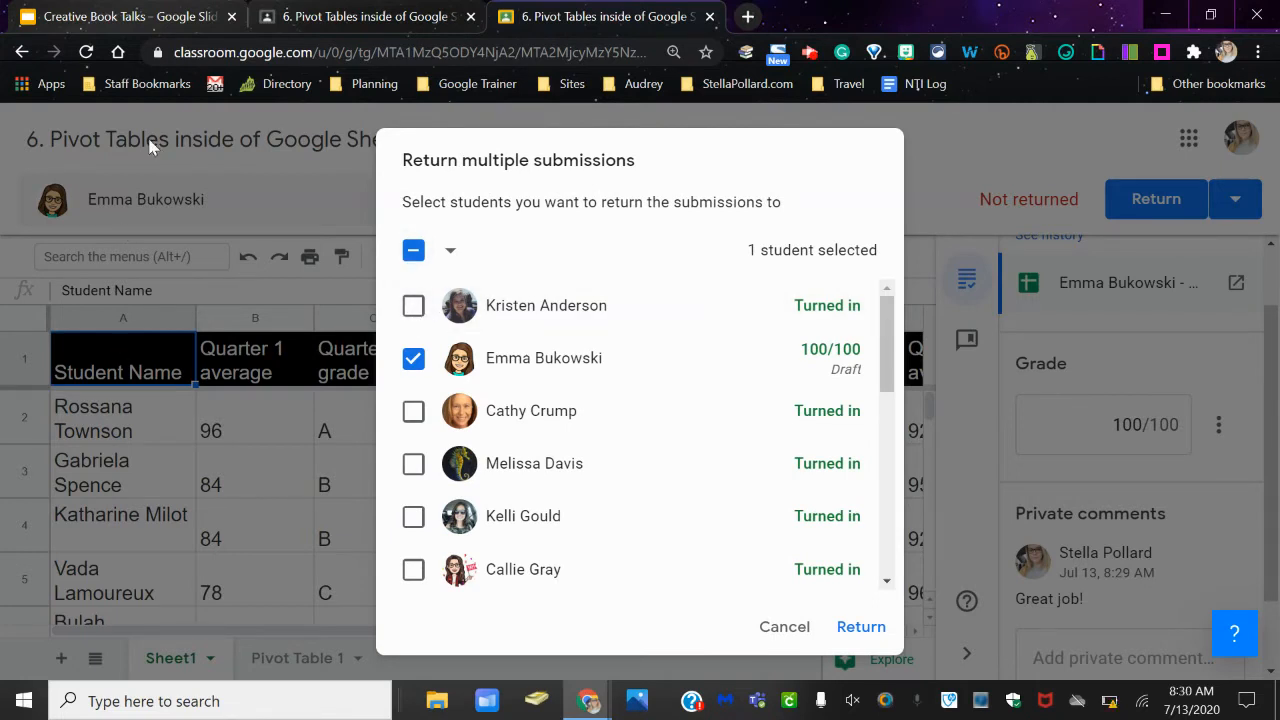
scroll(down, 3)
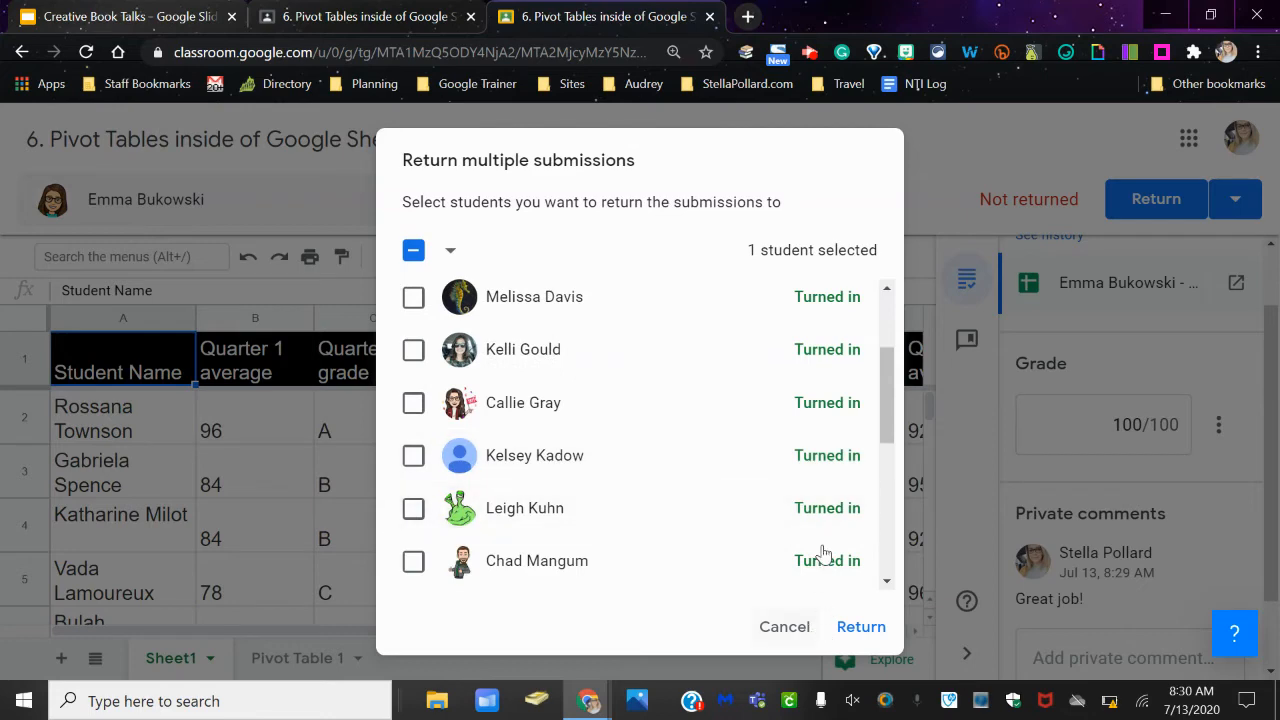
click(784, 626)
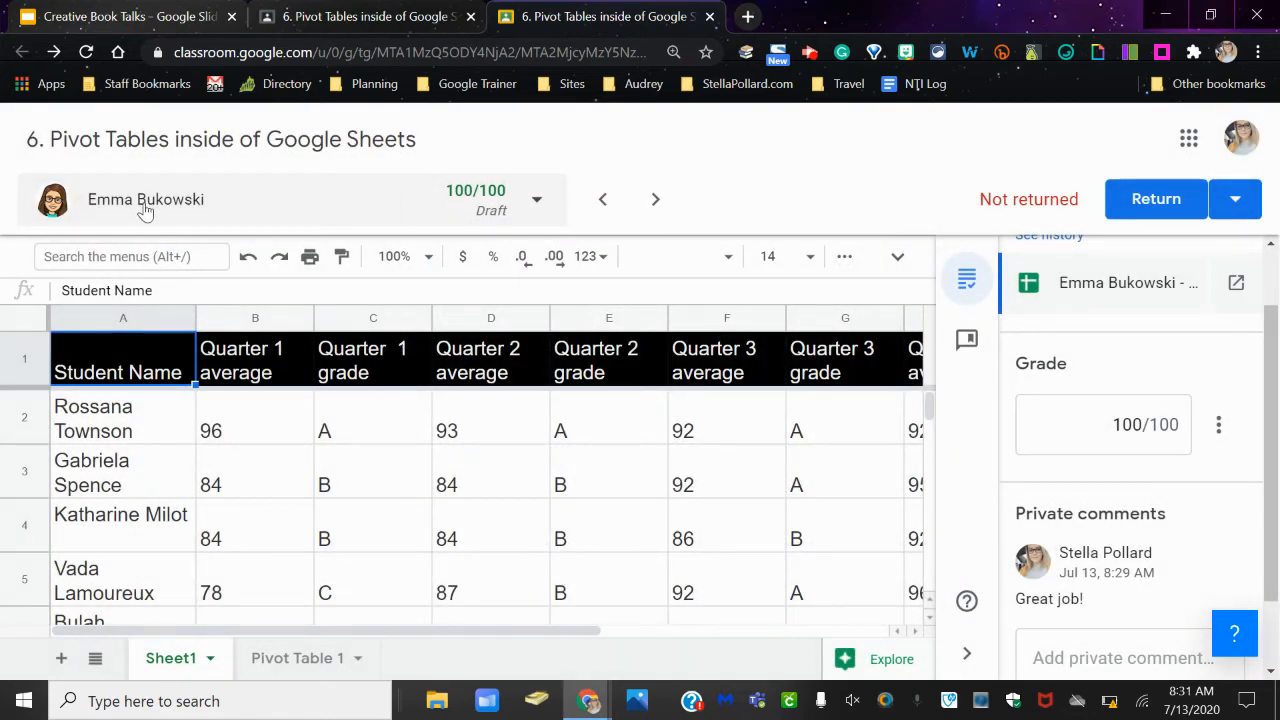
mouse_move(490, 96)
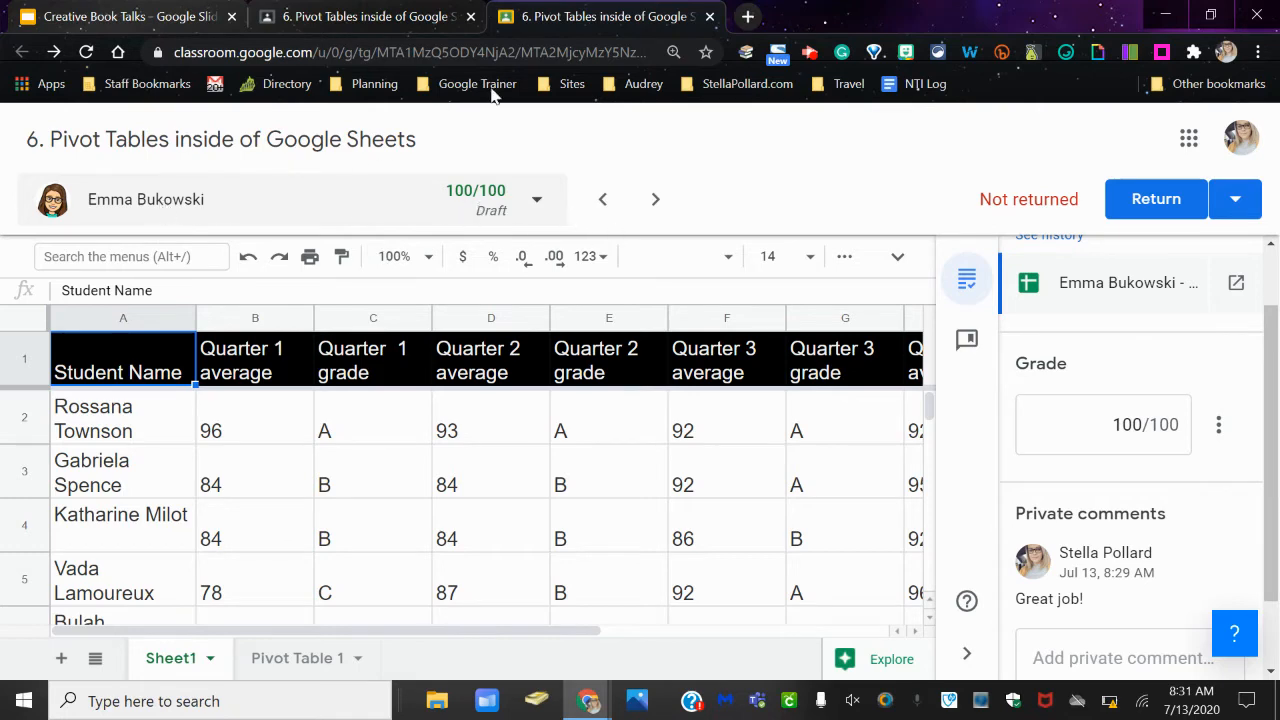
mouse_move(736, 20)
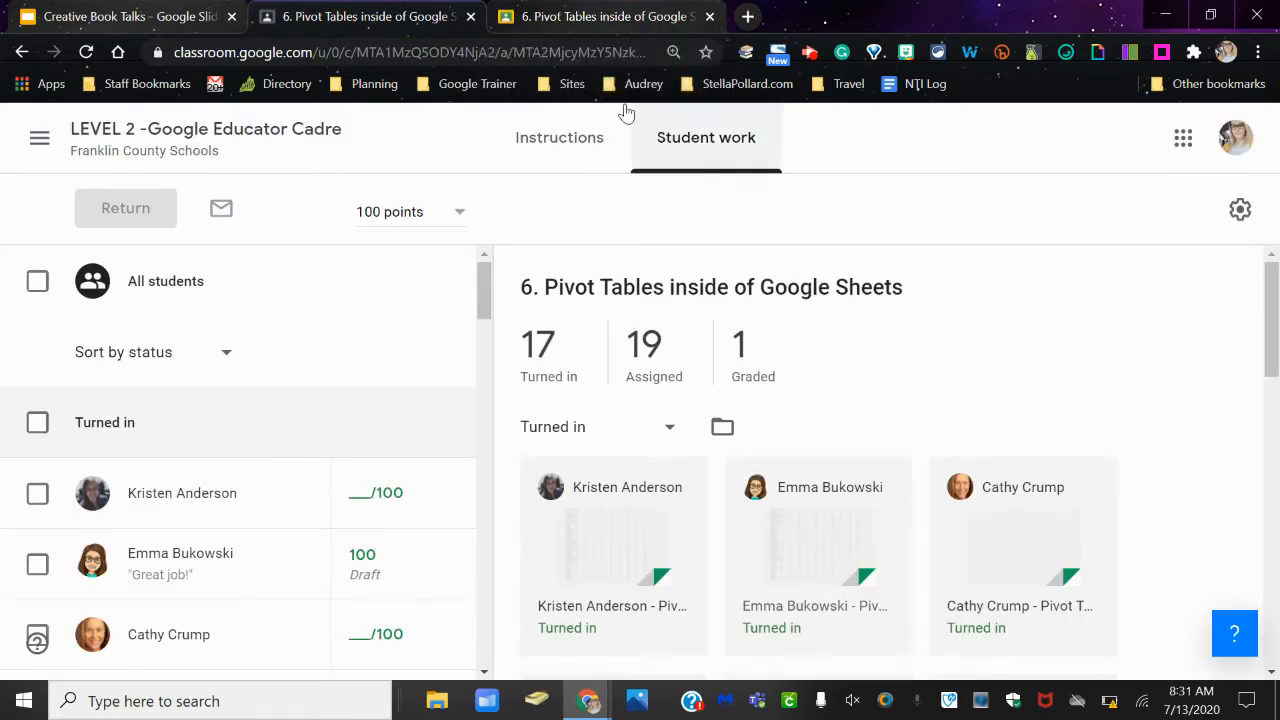
click(816, 550)
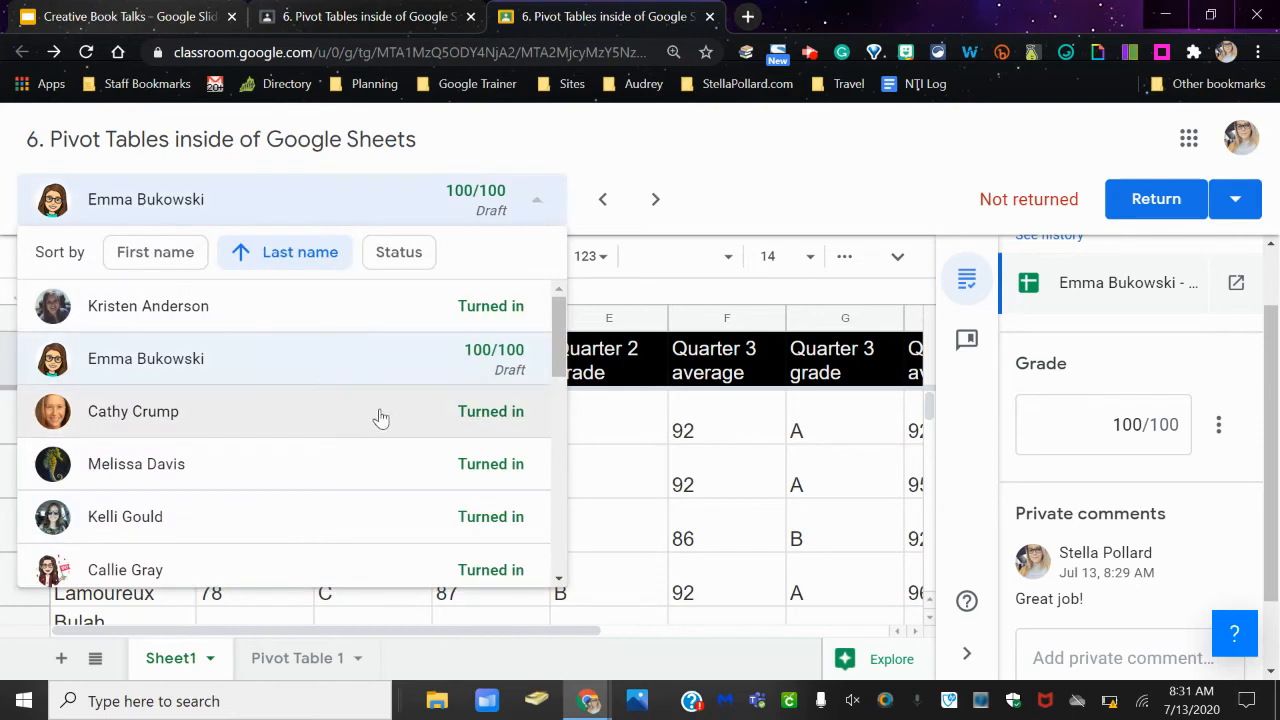
mouse_move(380, 432)
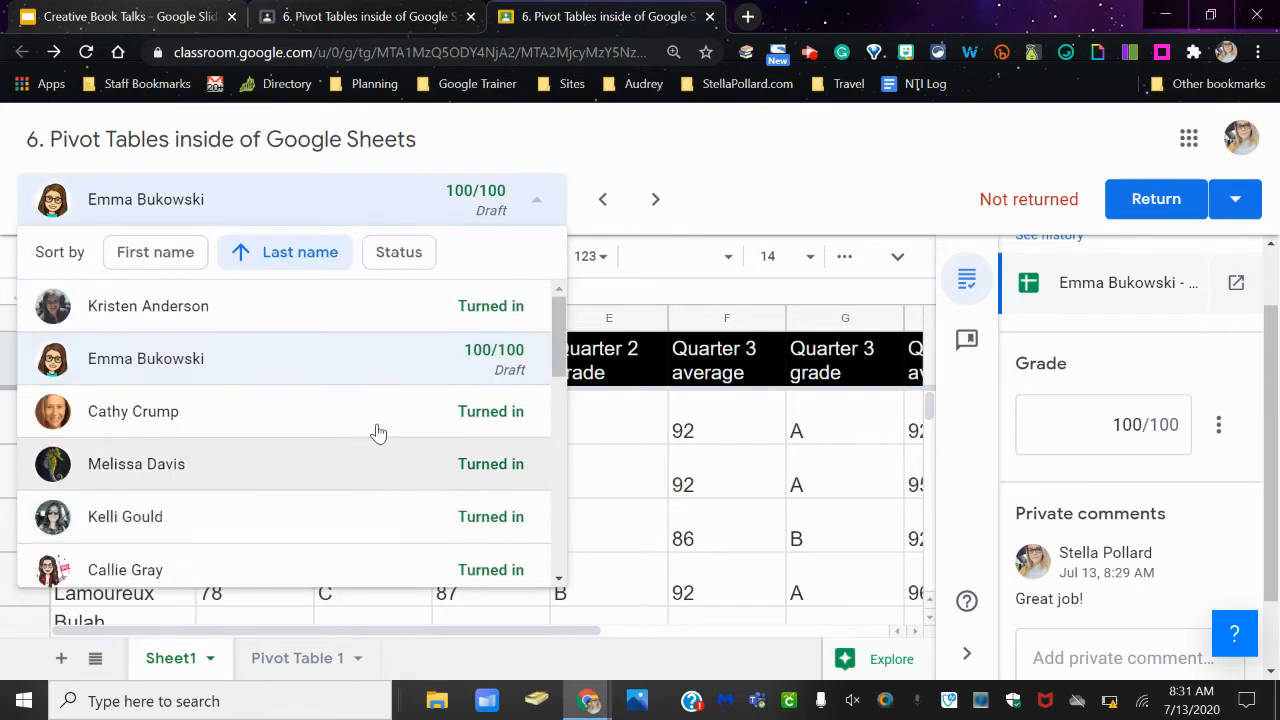
scroll(down, 3)
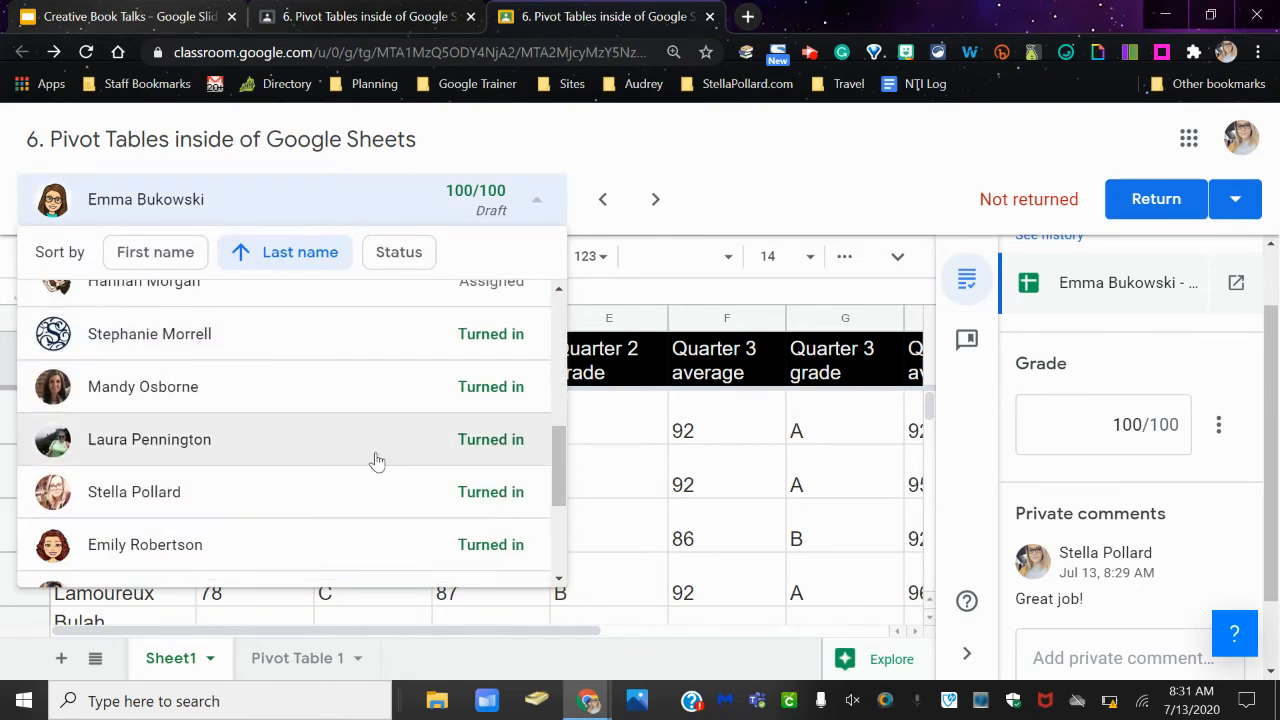
mouse_move(360, 448)
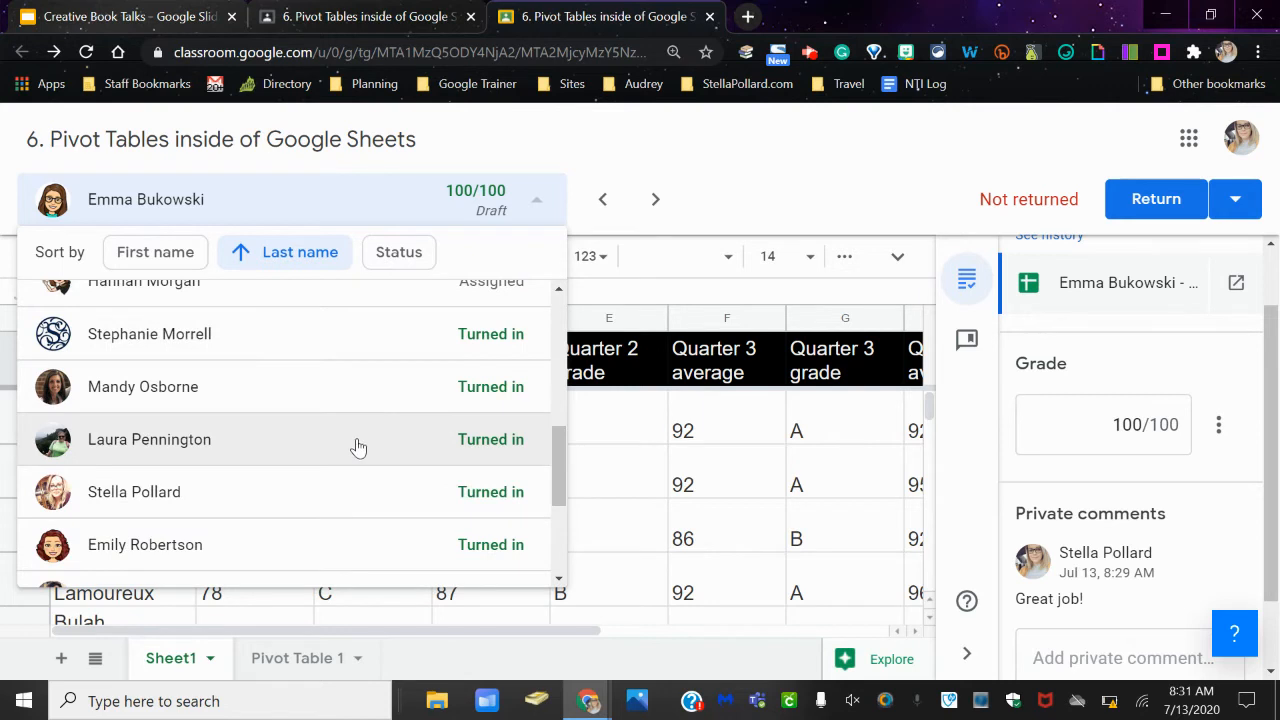
click(398, 252)
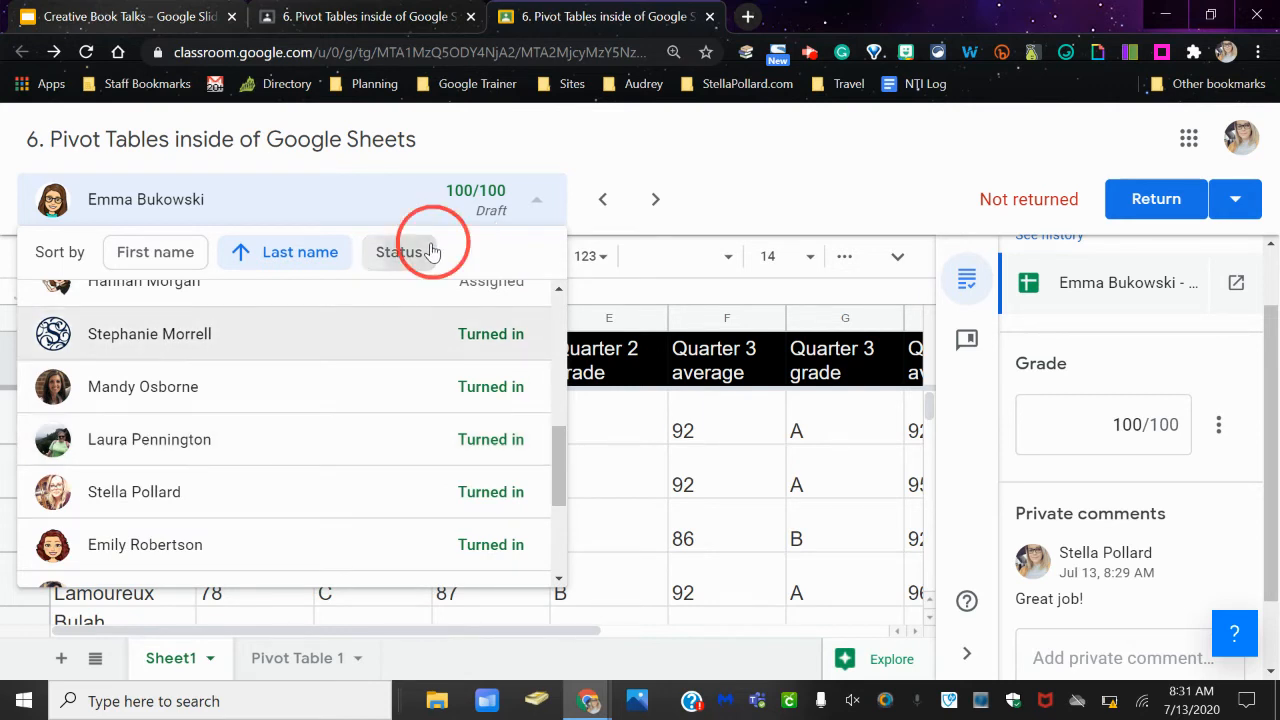
click(398, 252)
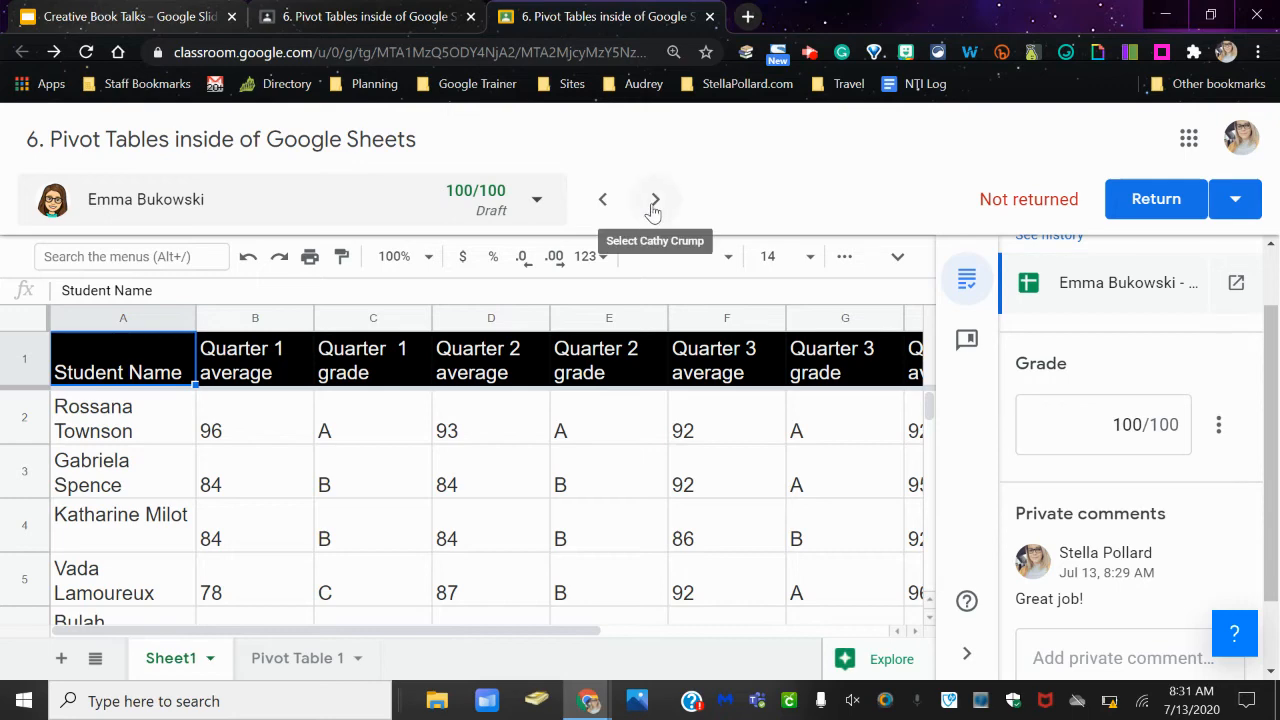
- Grade the next student's submission 100/100 and view their spreadsheet in its own window
click(656, 200)
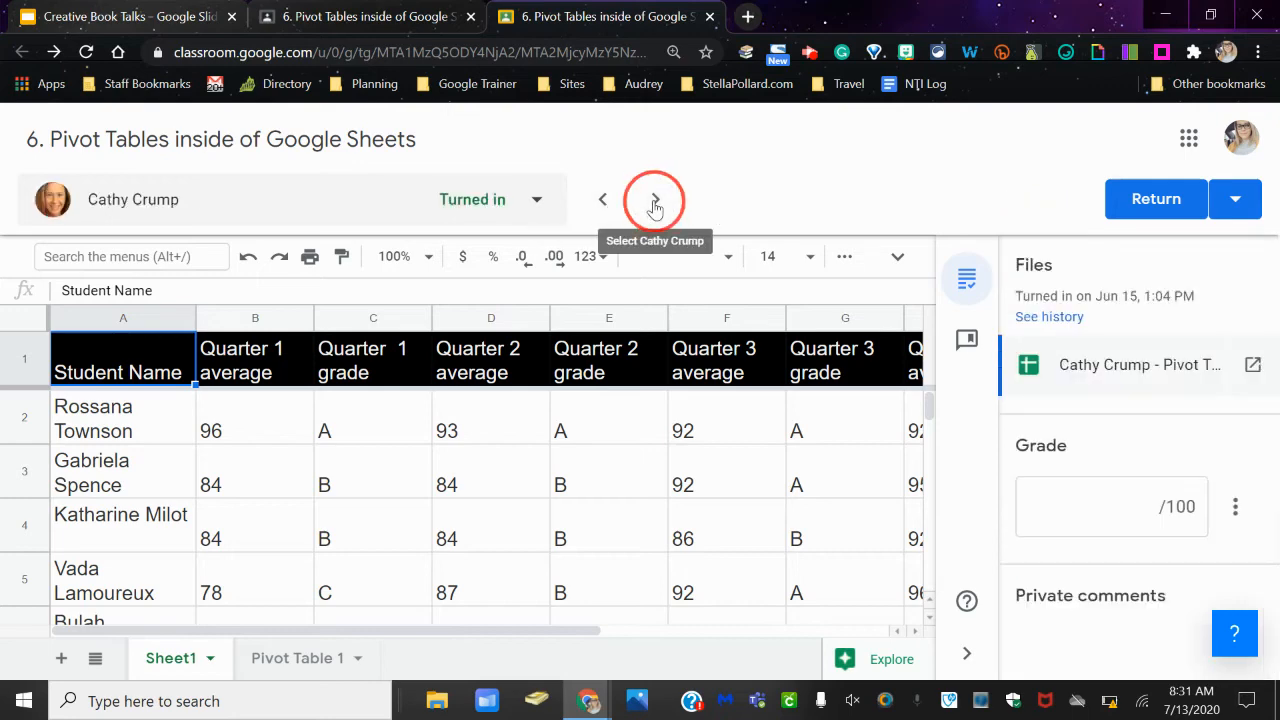
click(656, 200)
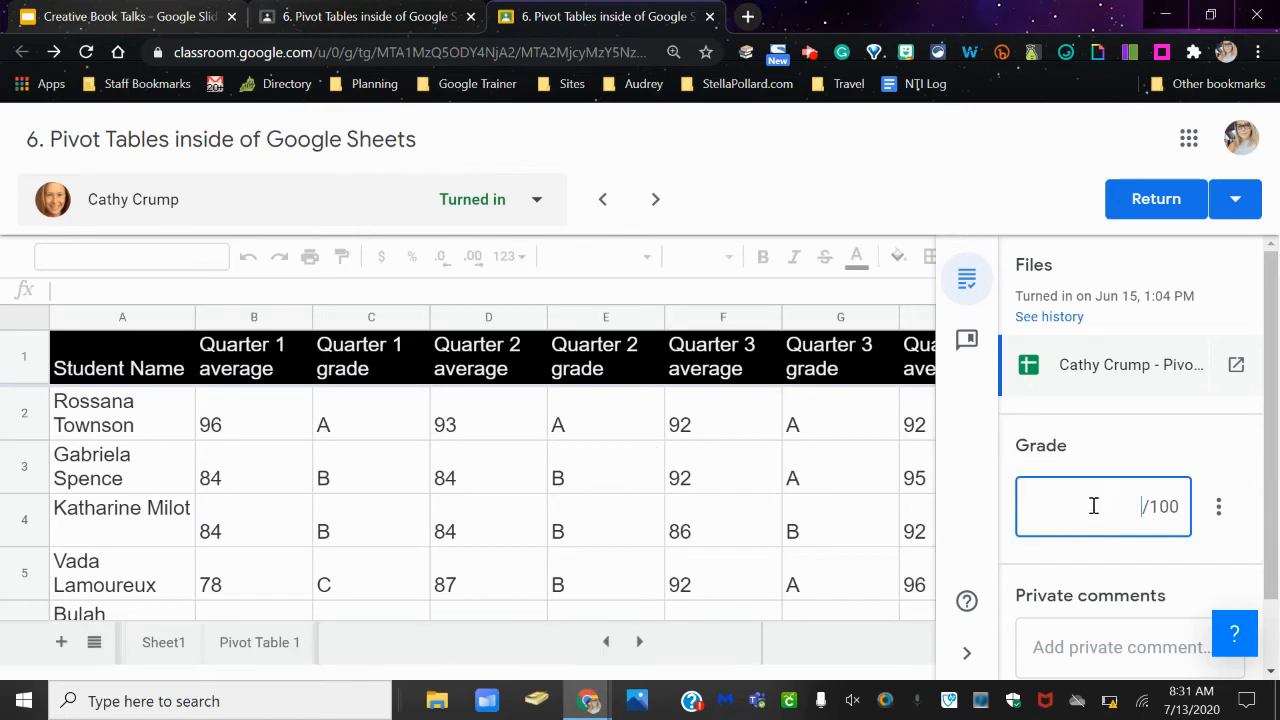
text(100)
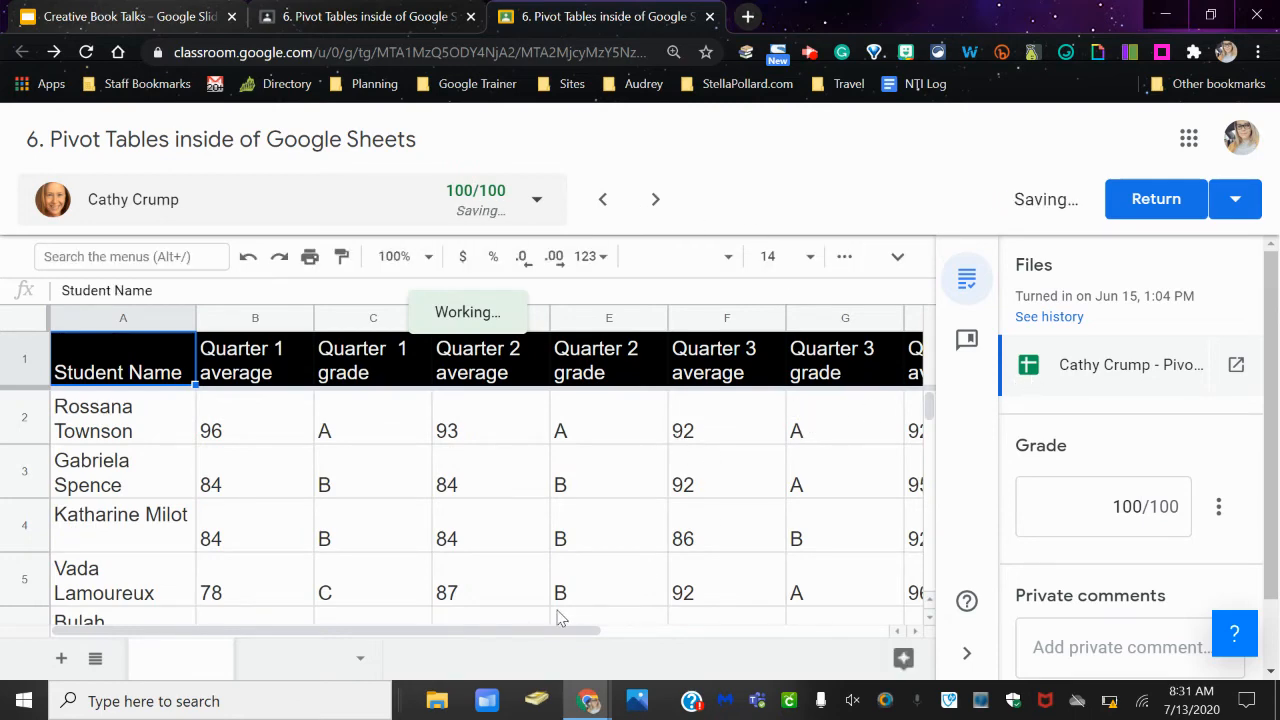
scroll(right, 3)
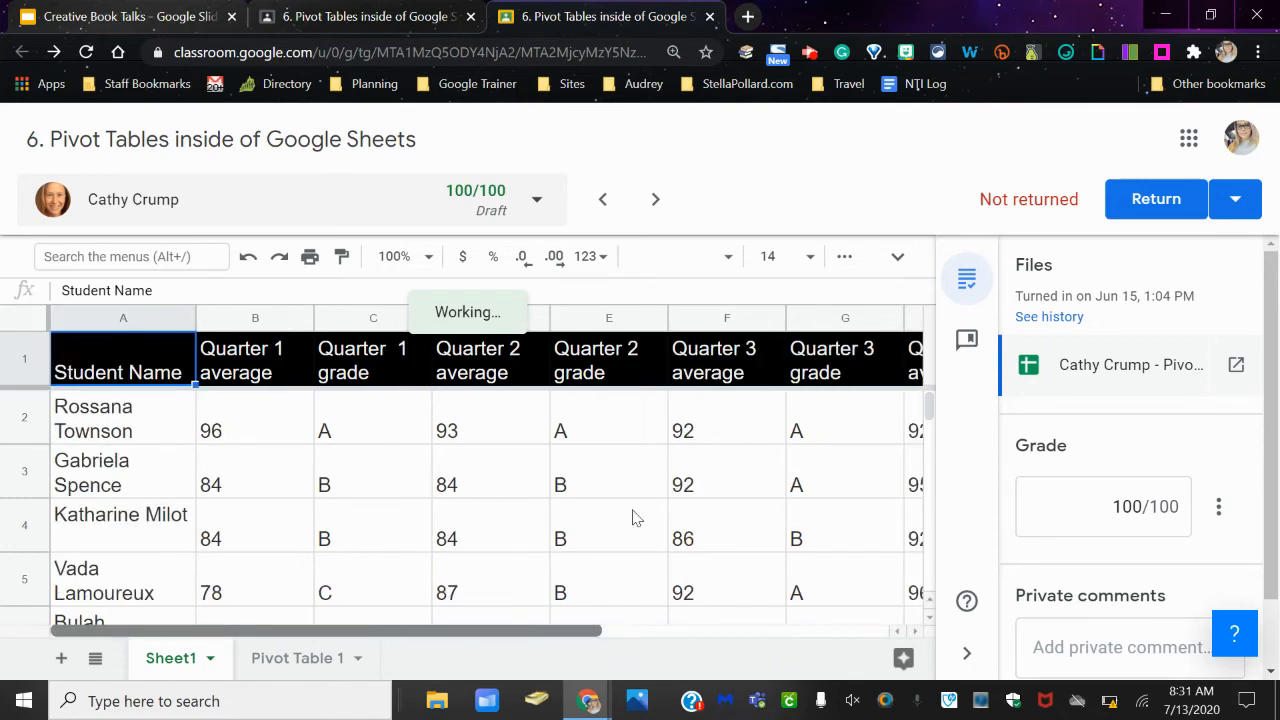
mouse_move(1236, 364)
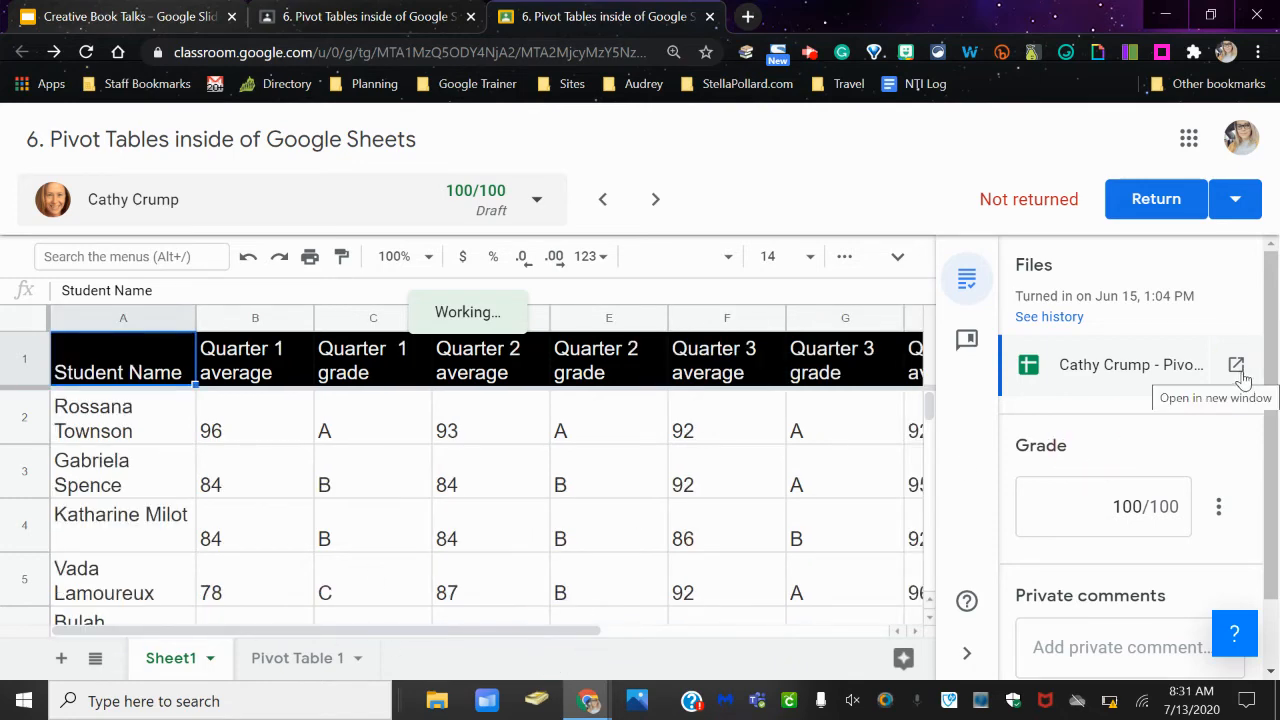
click(1236, 364)
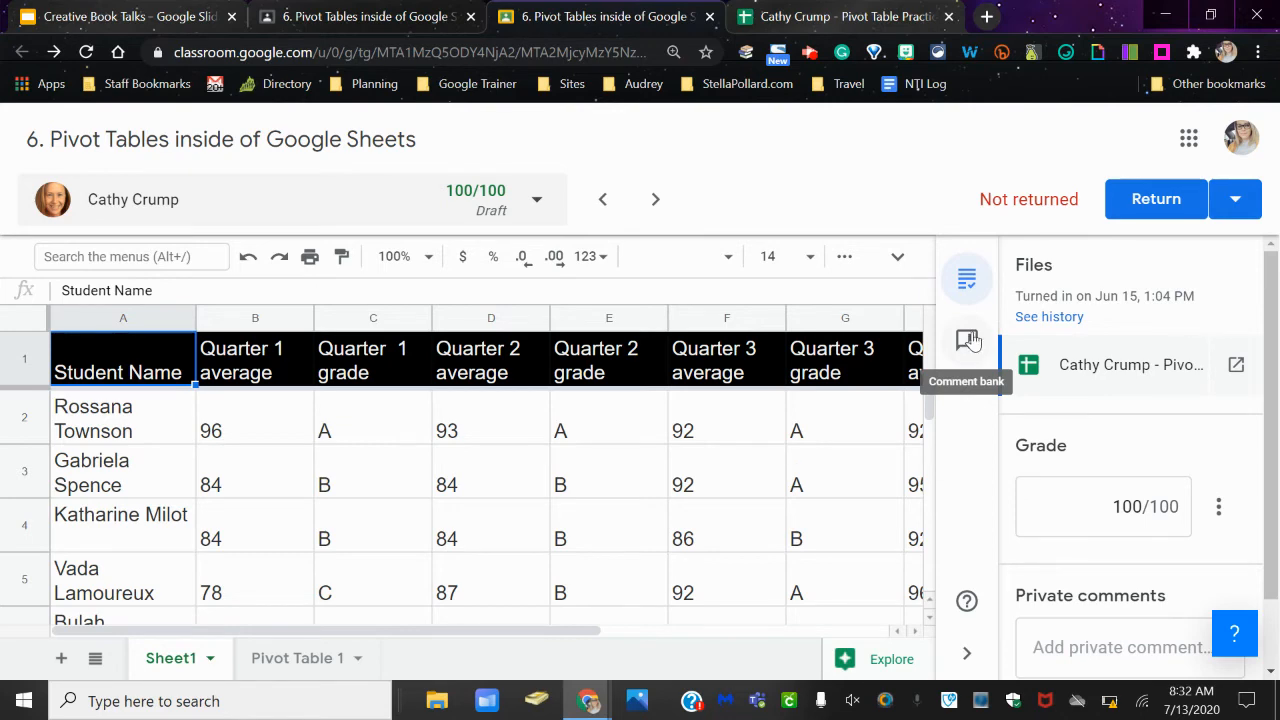
- Browse the comment bank, cancel adding a new comment, and view options for 'check spelling'
click(966, 340)
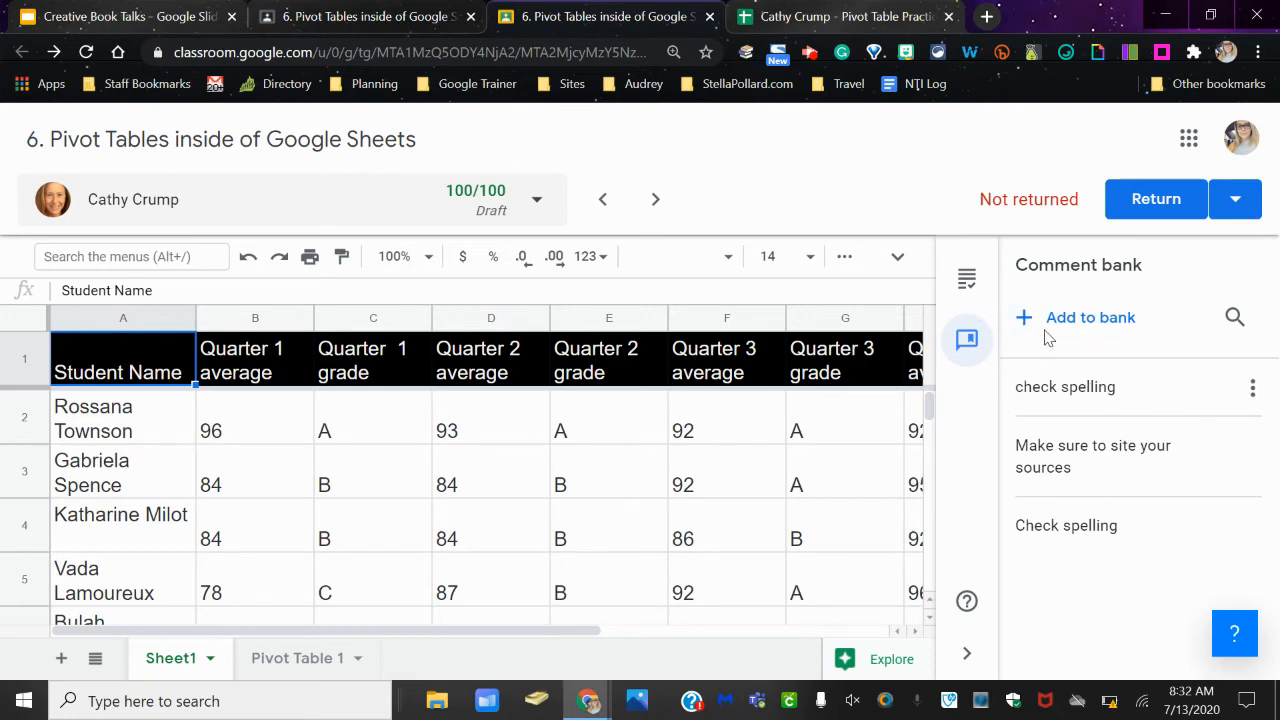
click(1090, 316)
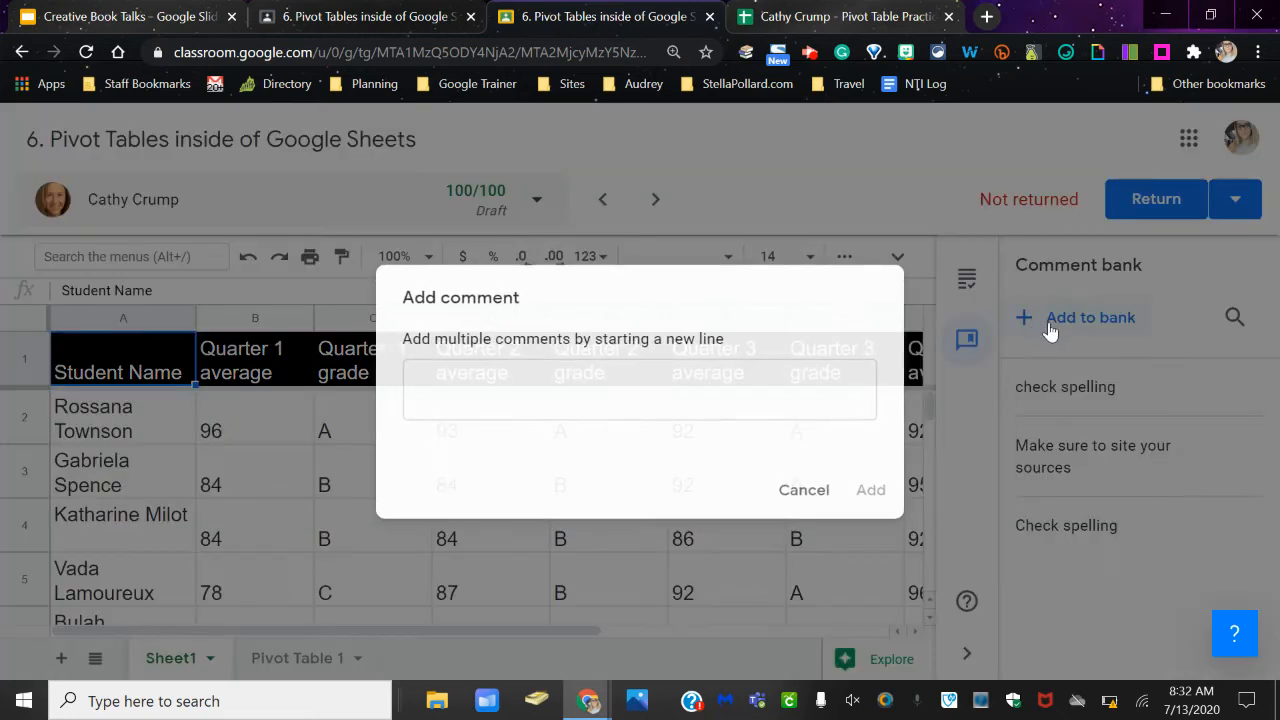
click(640, 388)
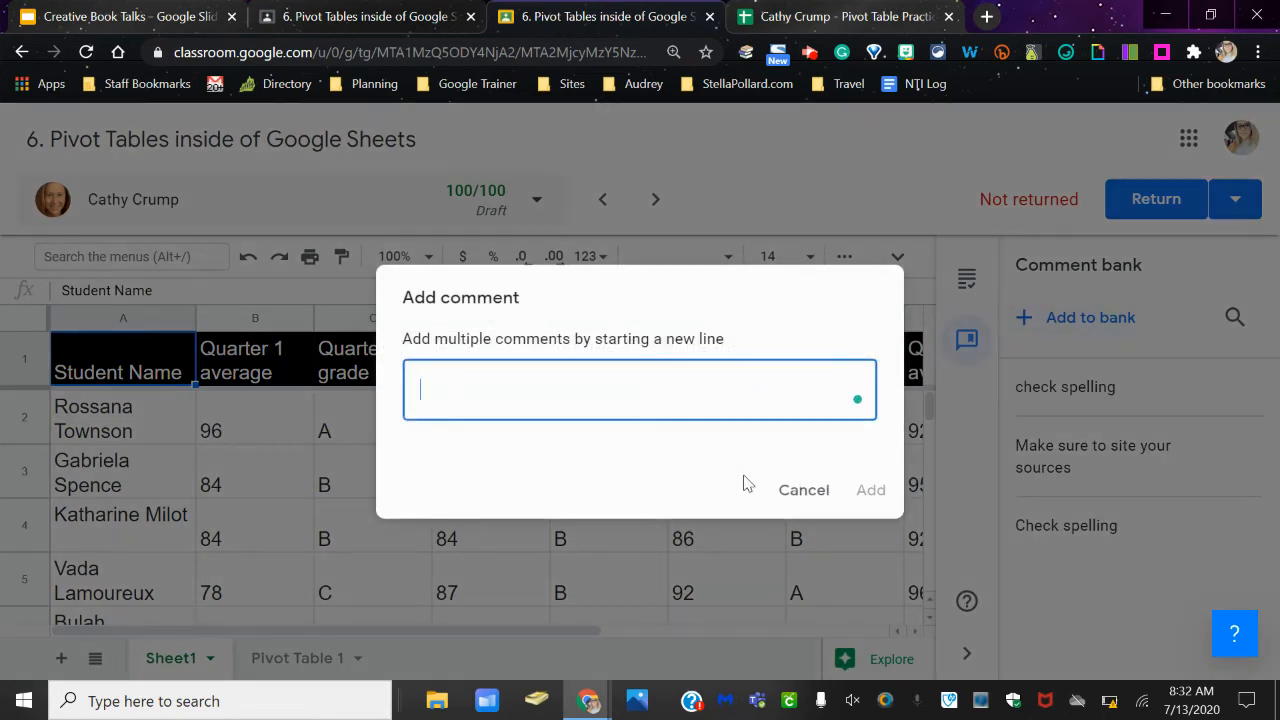
click(804, 488)
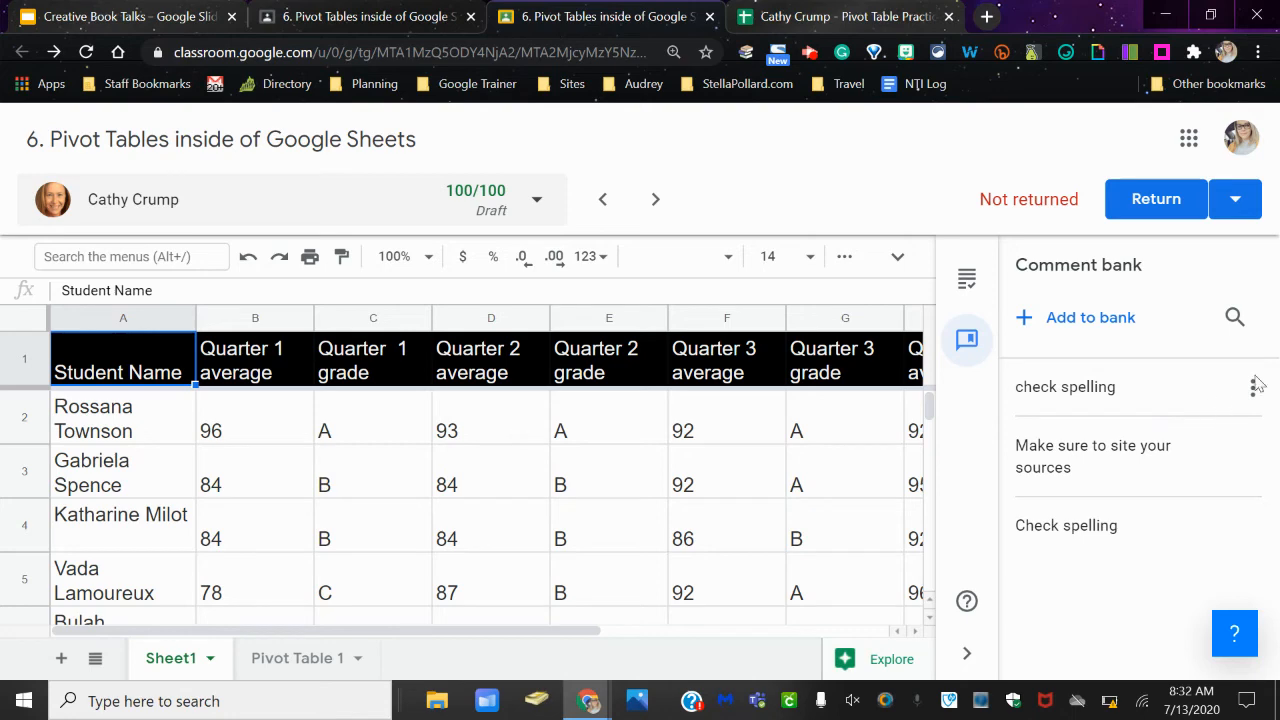
click(1252, 388)
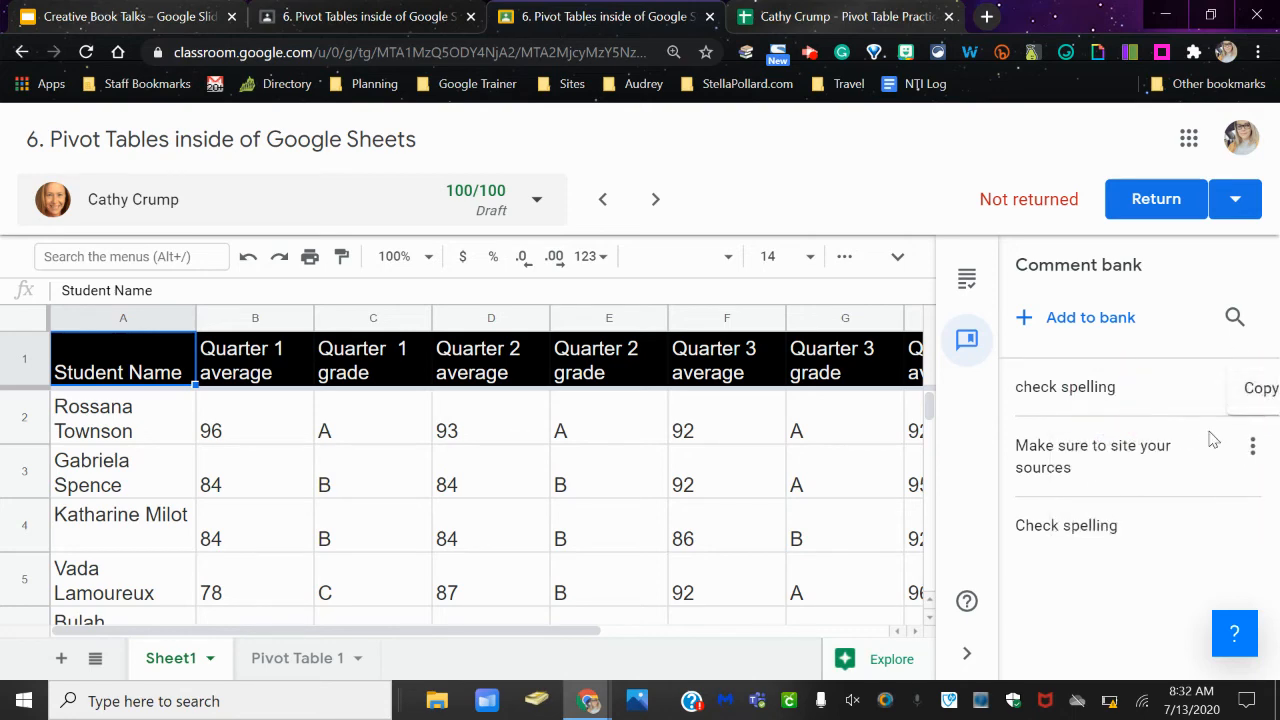
mouse_move(1150, 388)
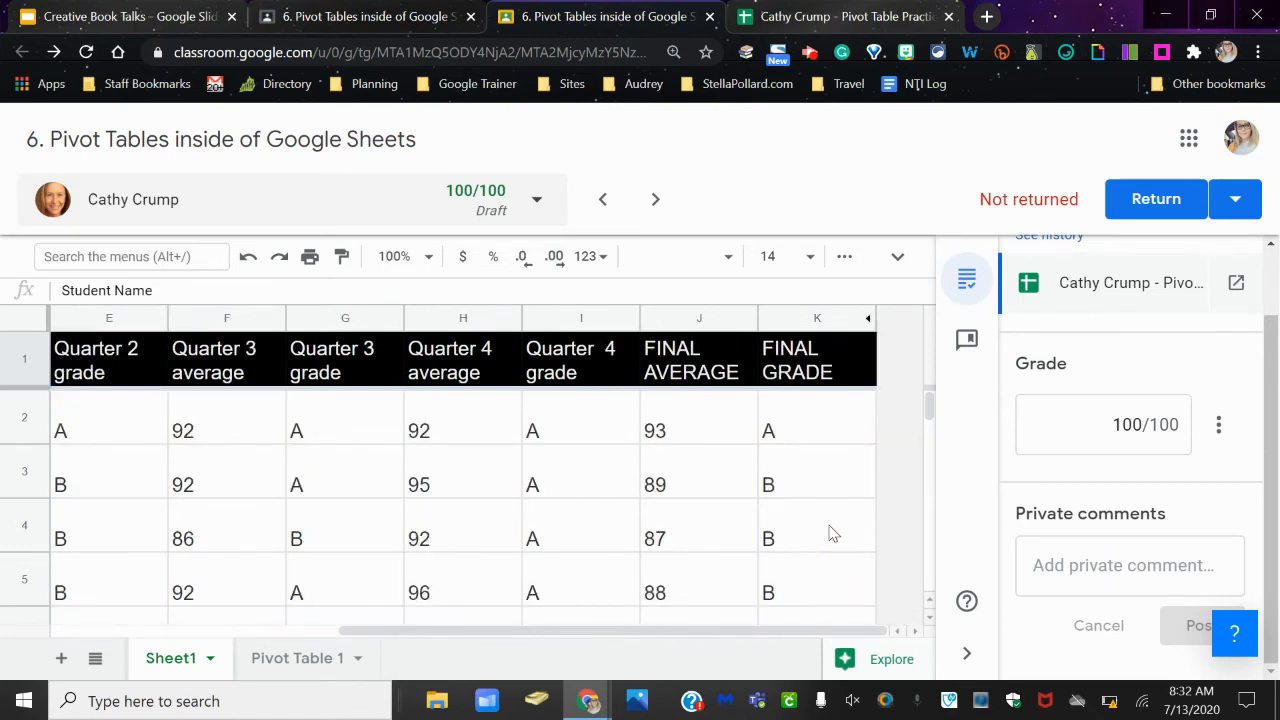
- Comment "great job" on the Quarter 4 grade cell in row 2 of the student's sheet
click(580, 418)
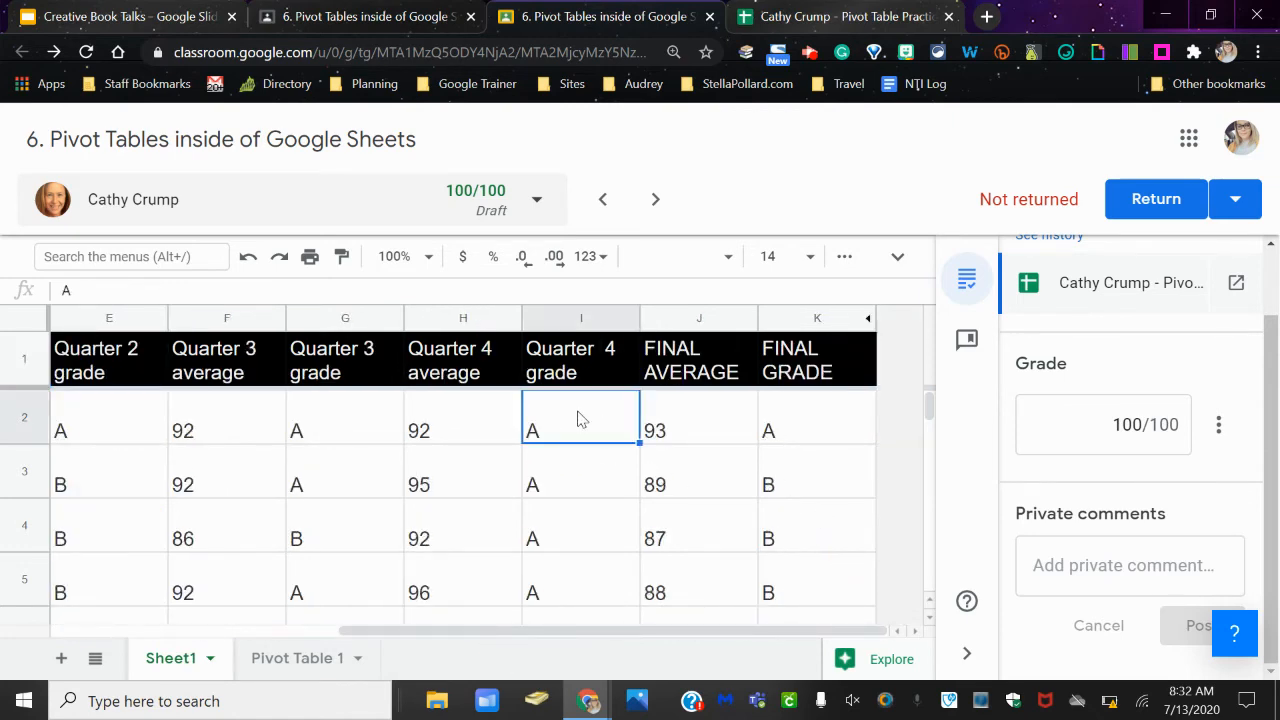
scroll(down, 3)
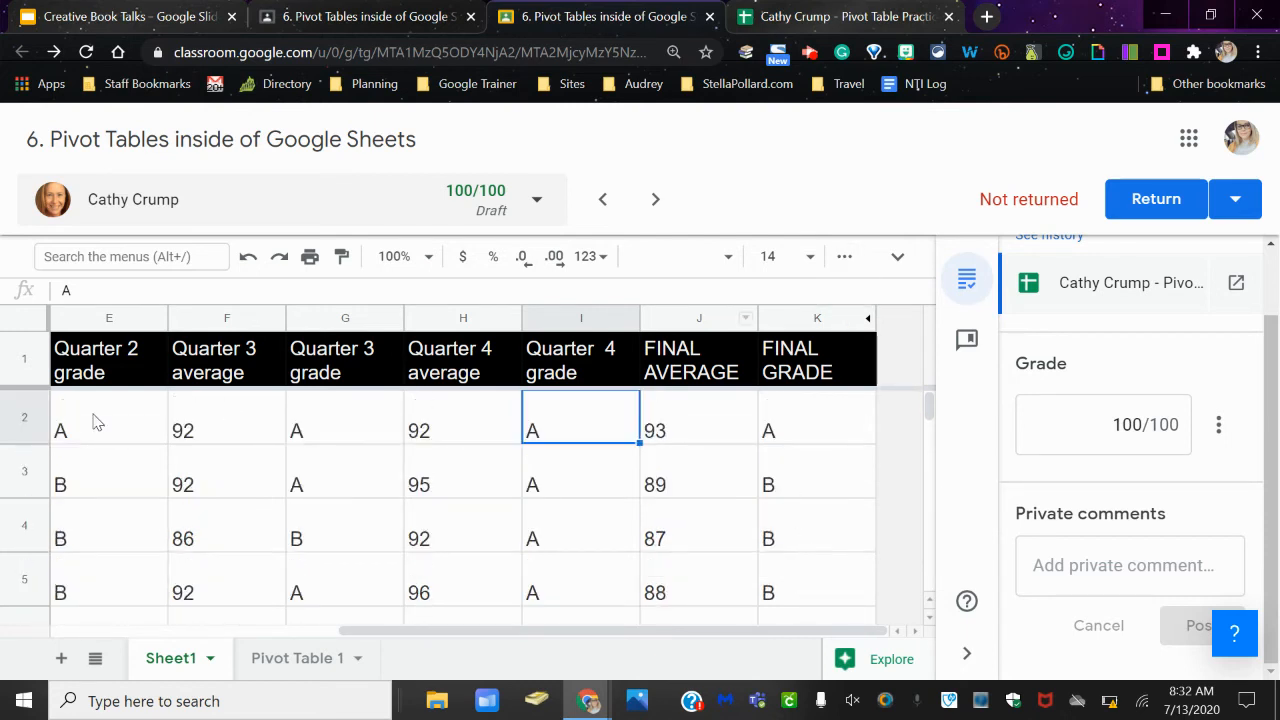
mouse_move(844, 256)
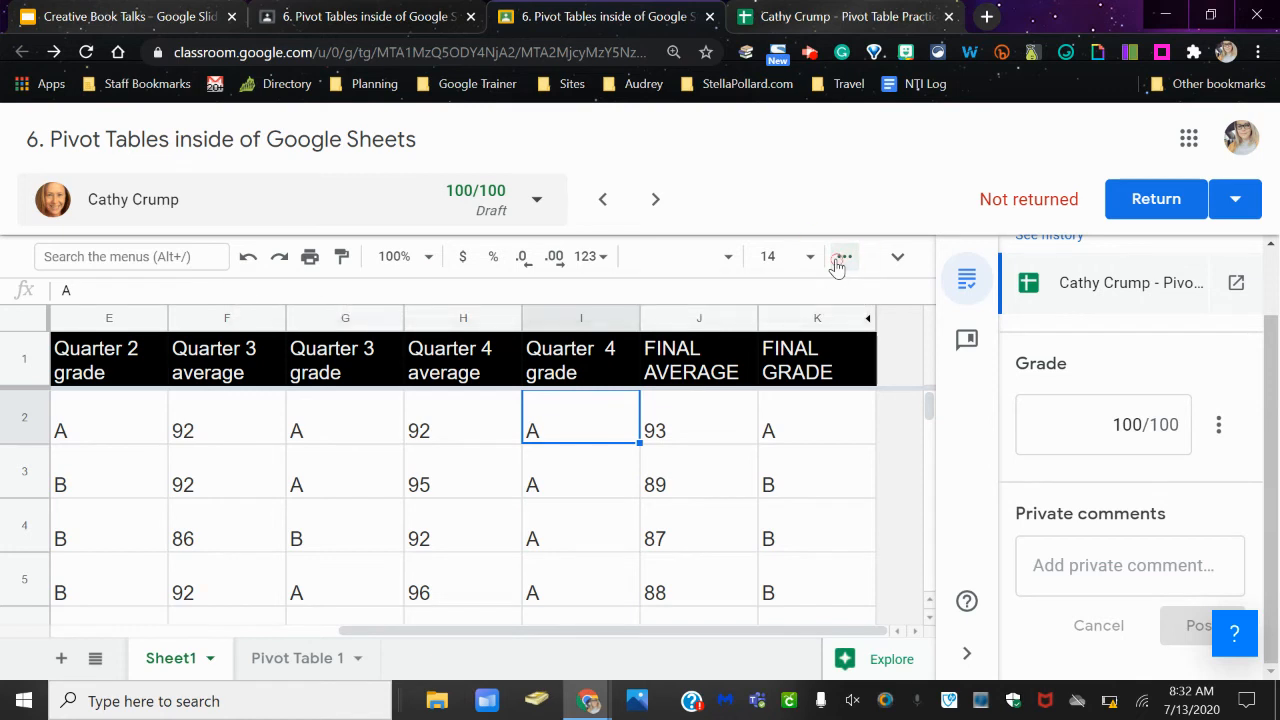
mouse_move(848, 270)
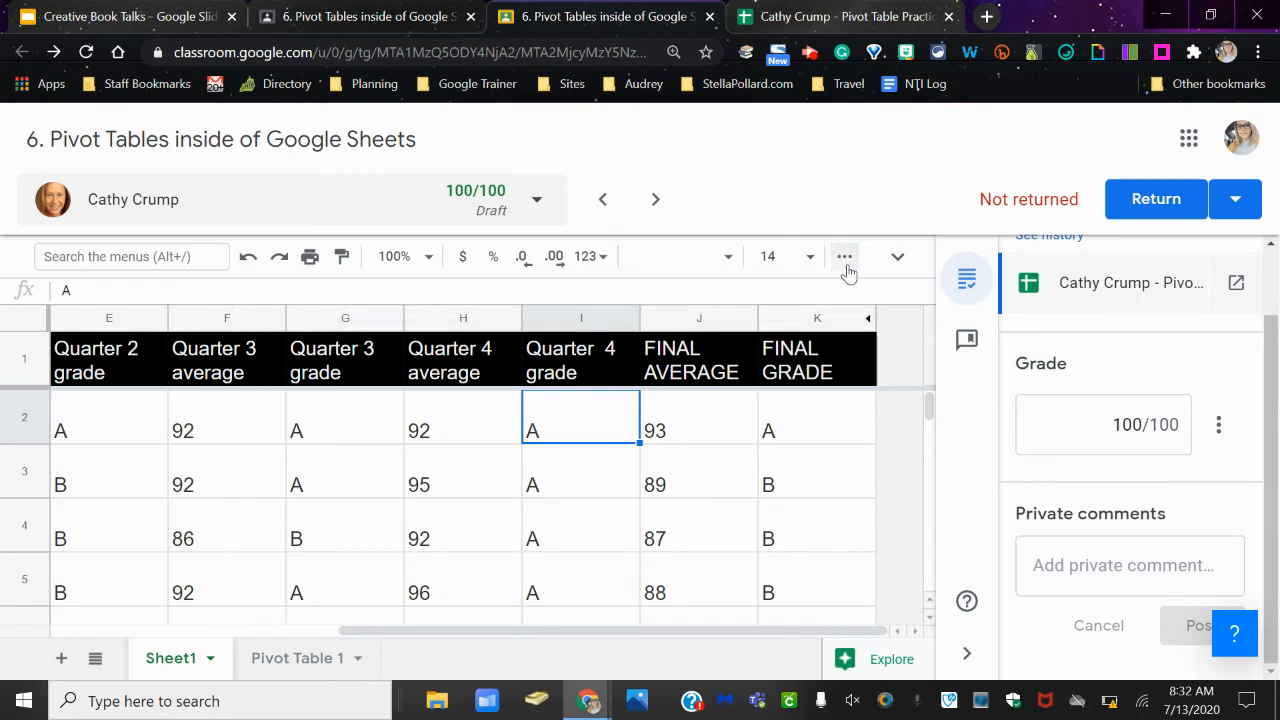
click(844, 256)
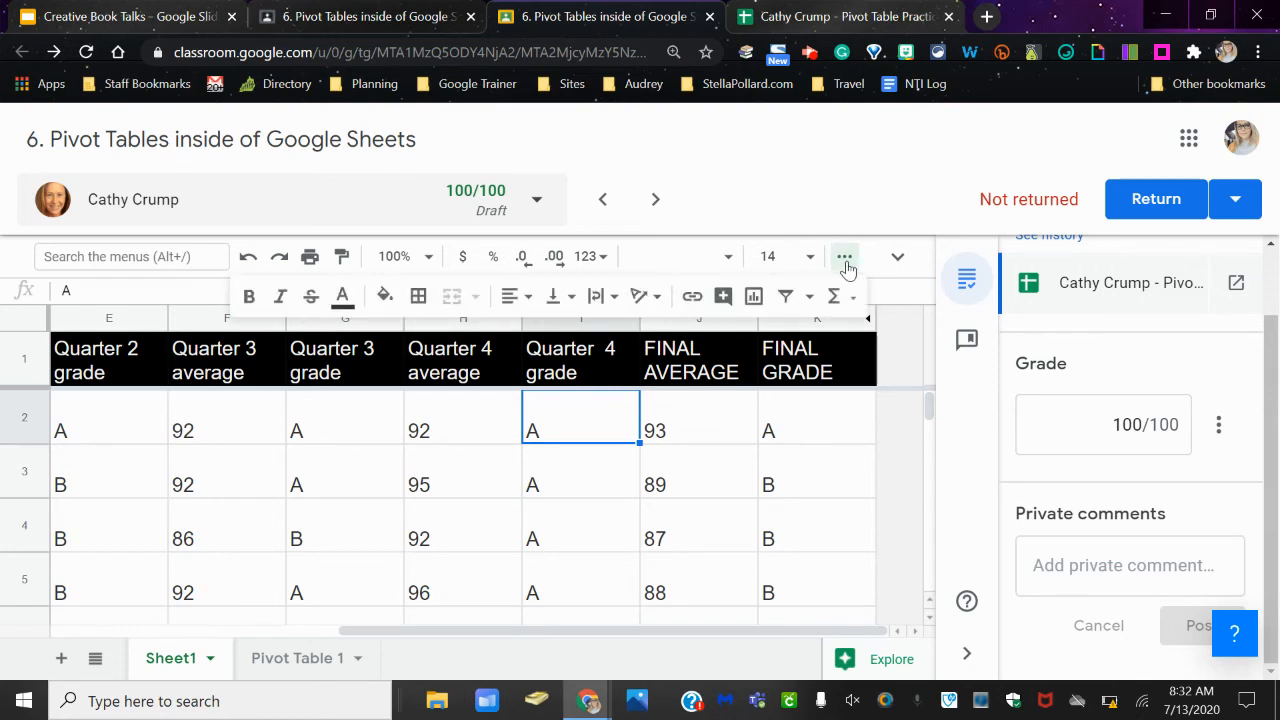
mouse_move(722, 296)
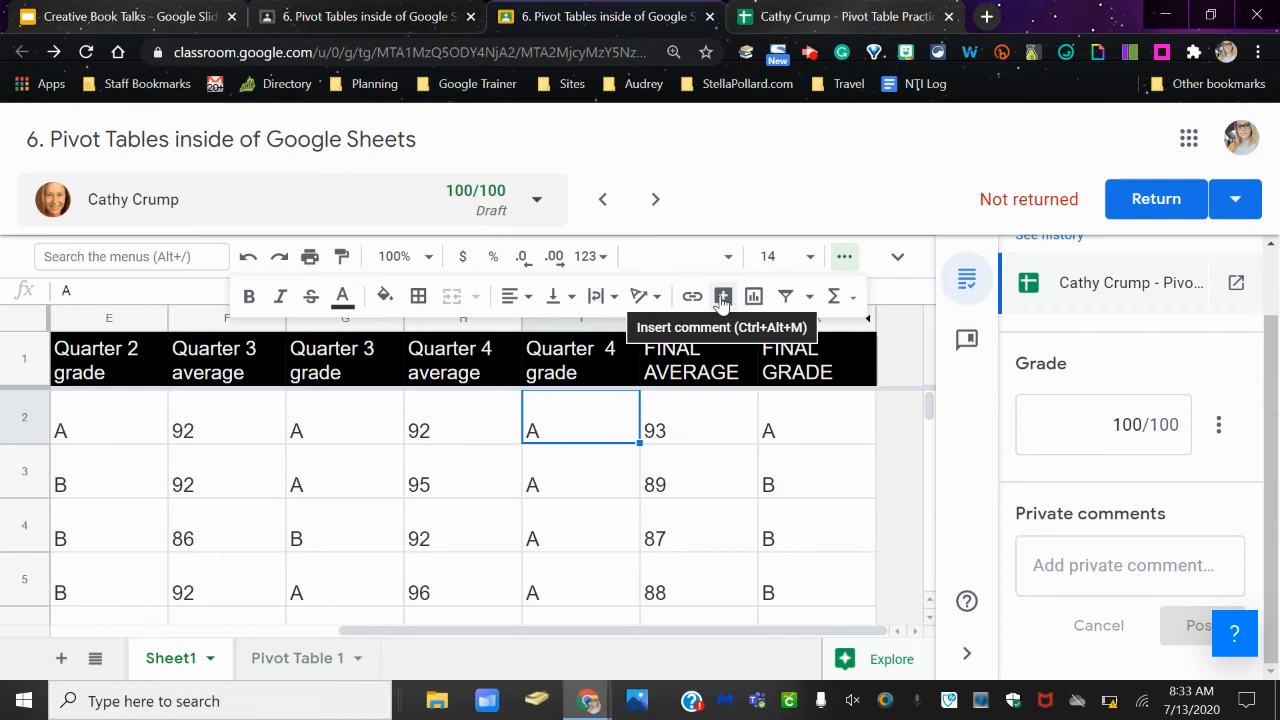
click(722, 296)
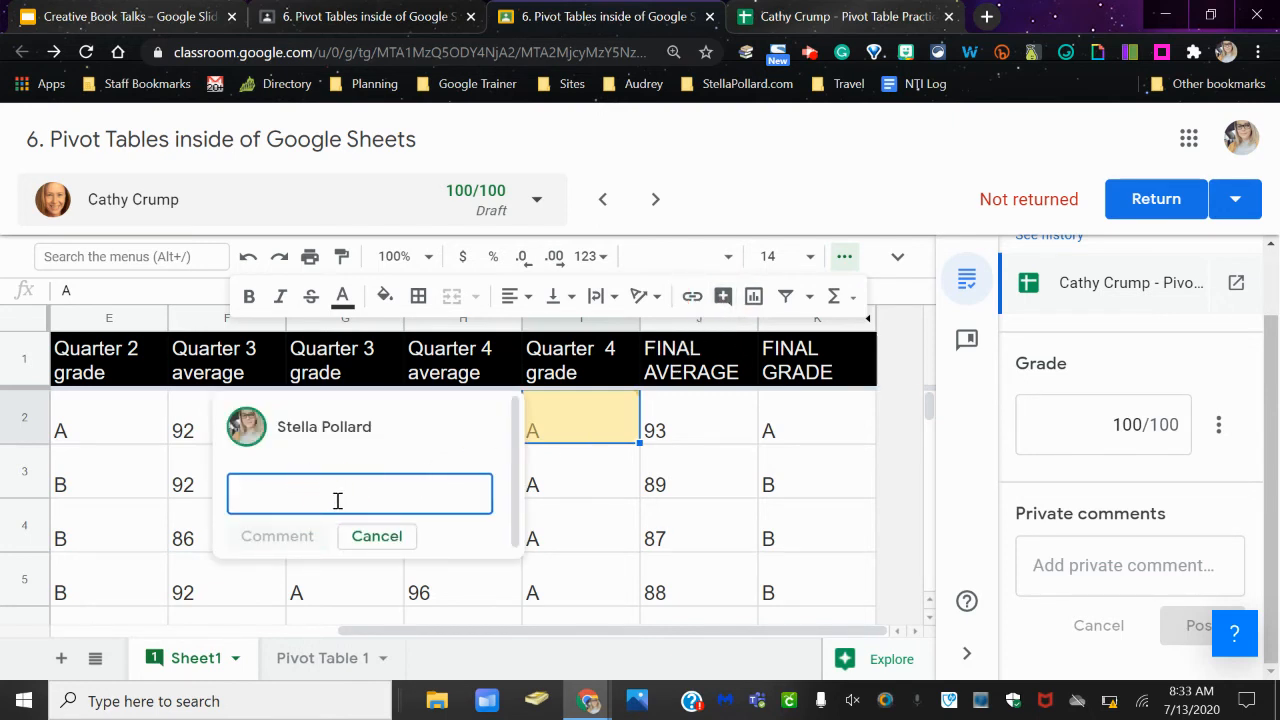
text(check spelling)
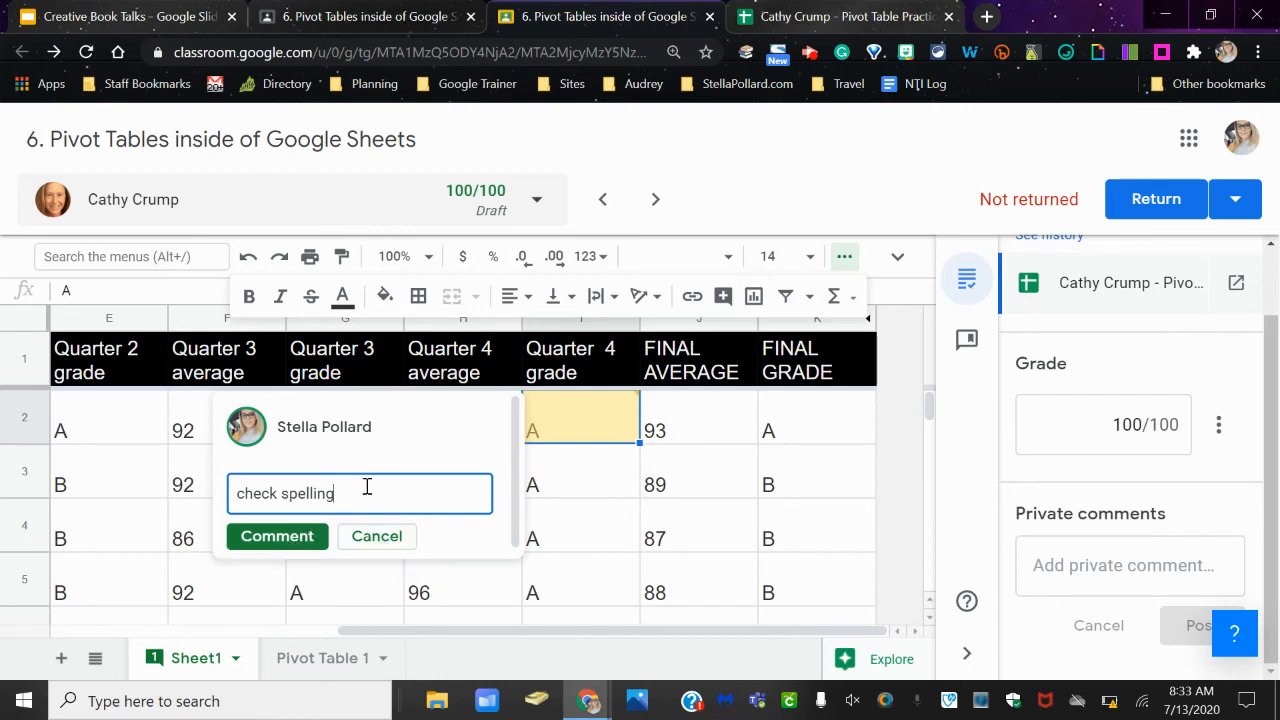
text(great job)
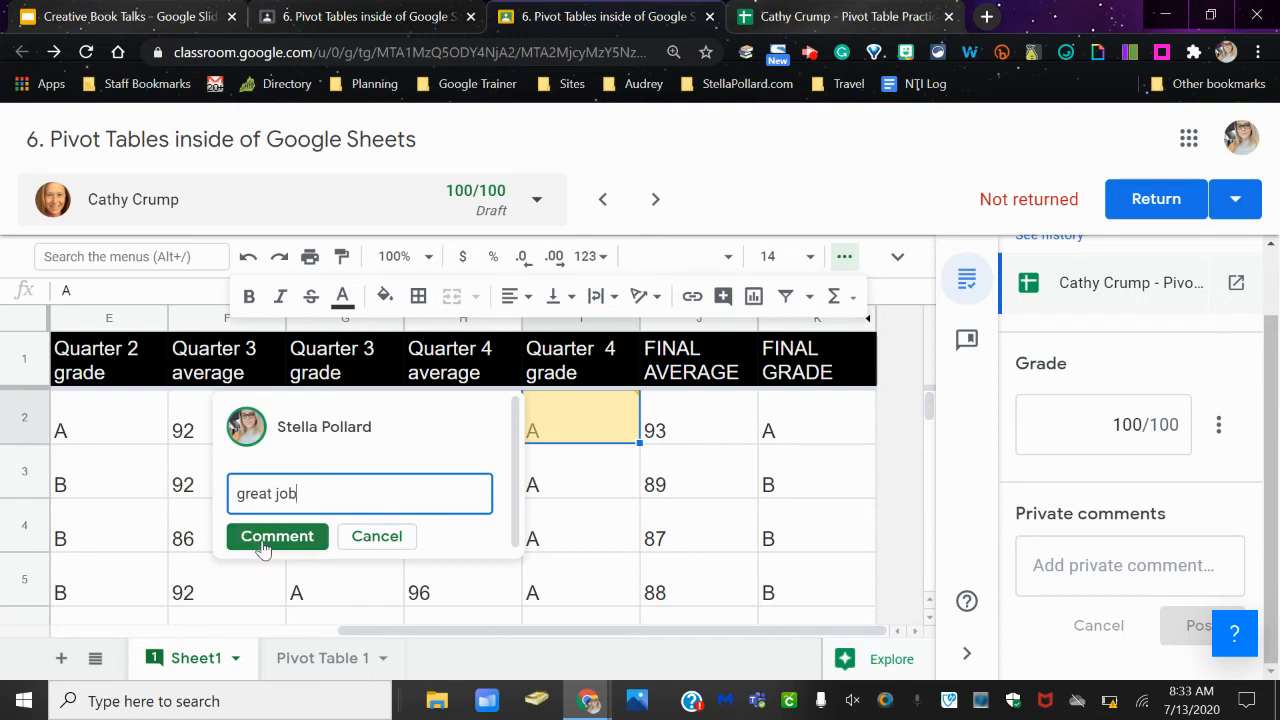
click(276, 536)
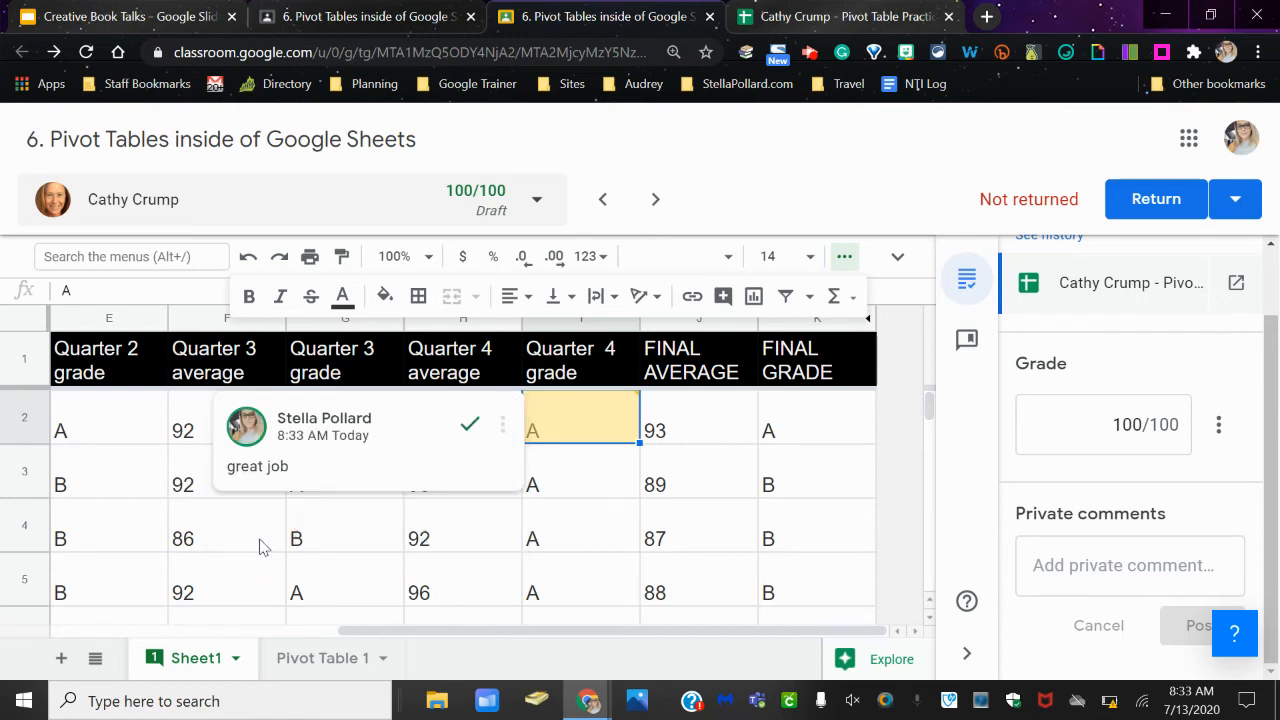
mouse_move(972, 380)
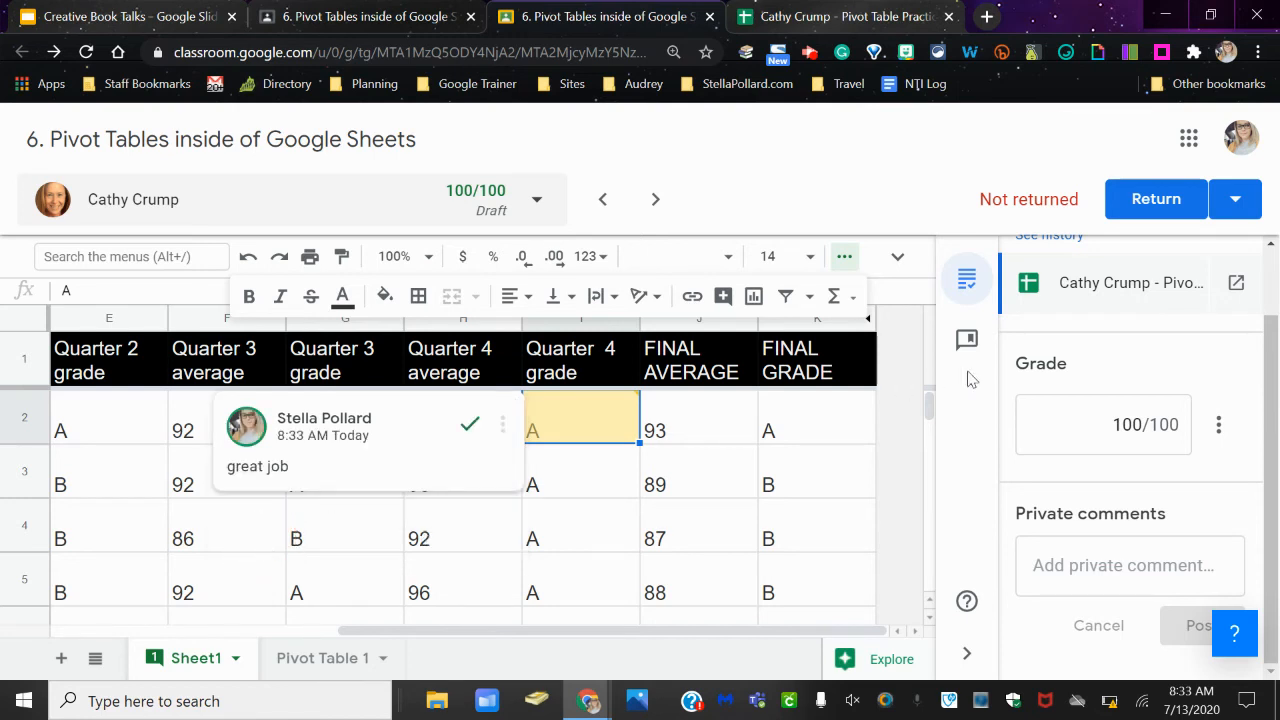
click(816, 416)
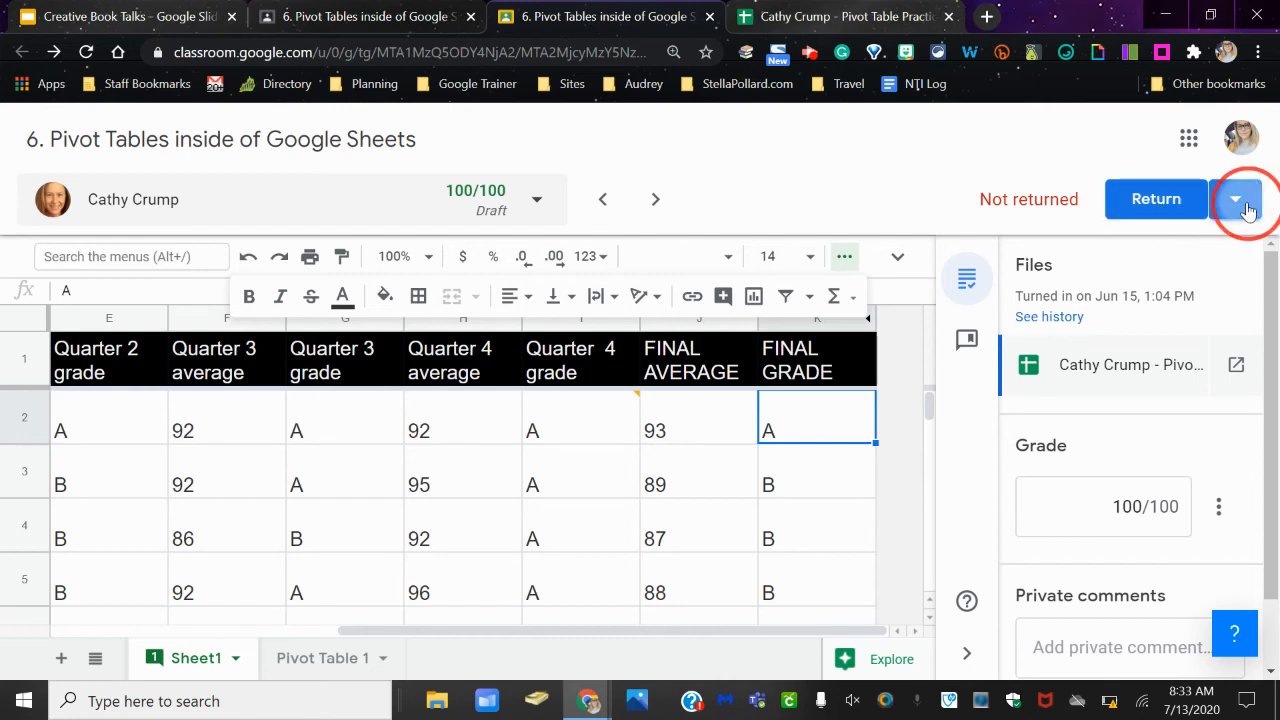
- Return the 100/100 graded work to the student and land on the student work overview
click(1236, 198)
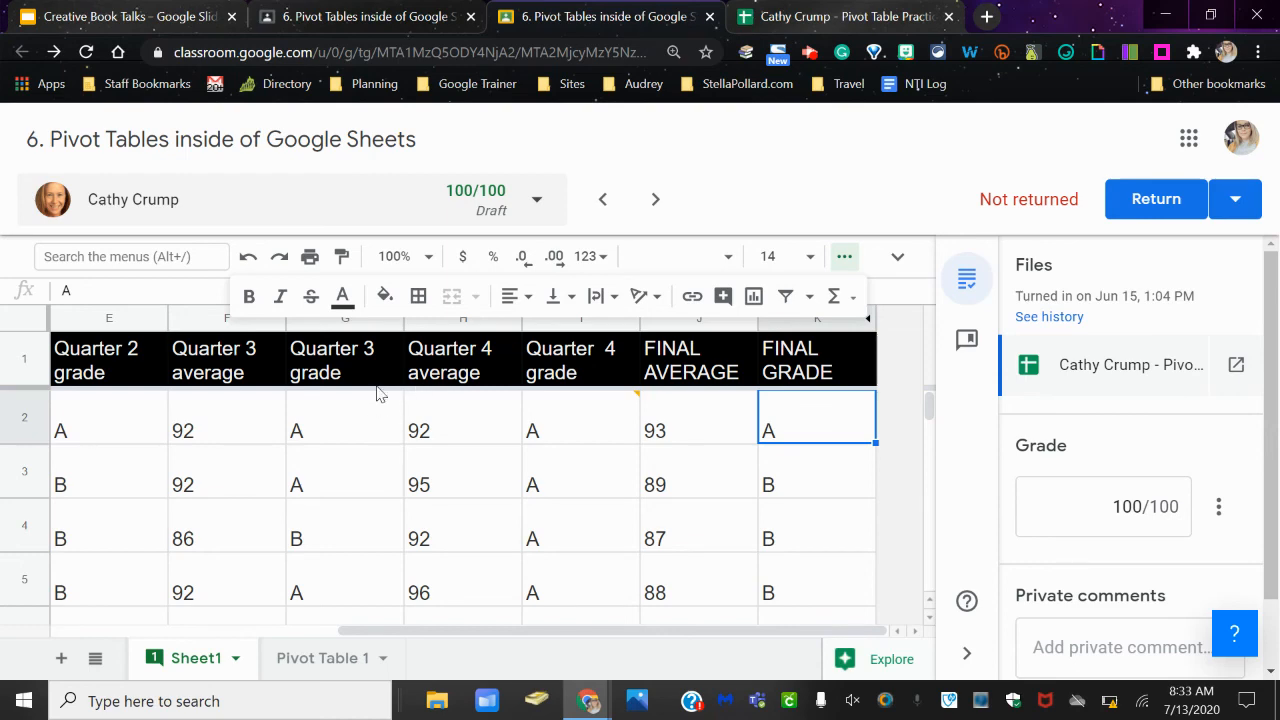
click(1156, 198)
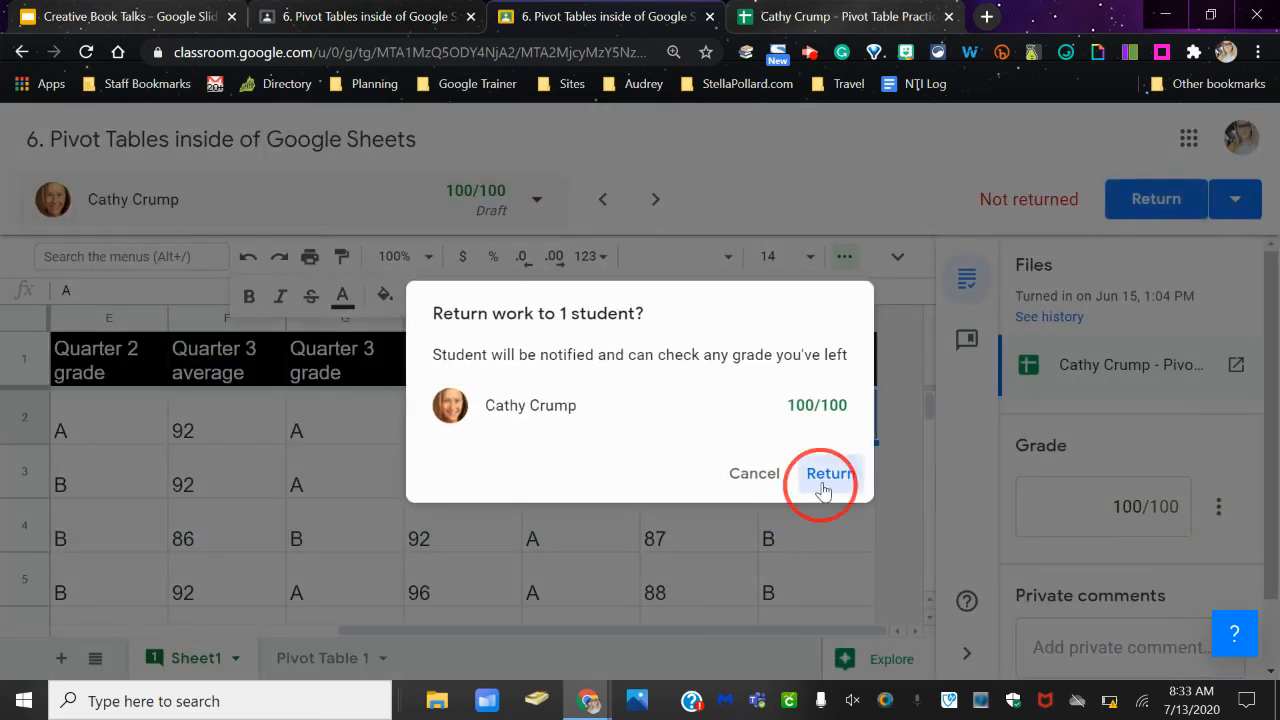
click(828, 472)
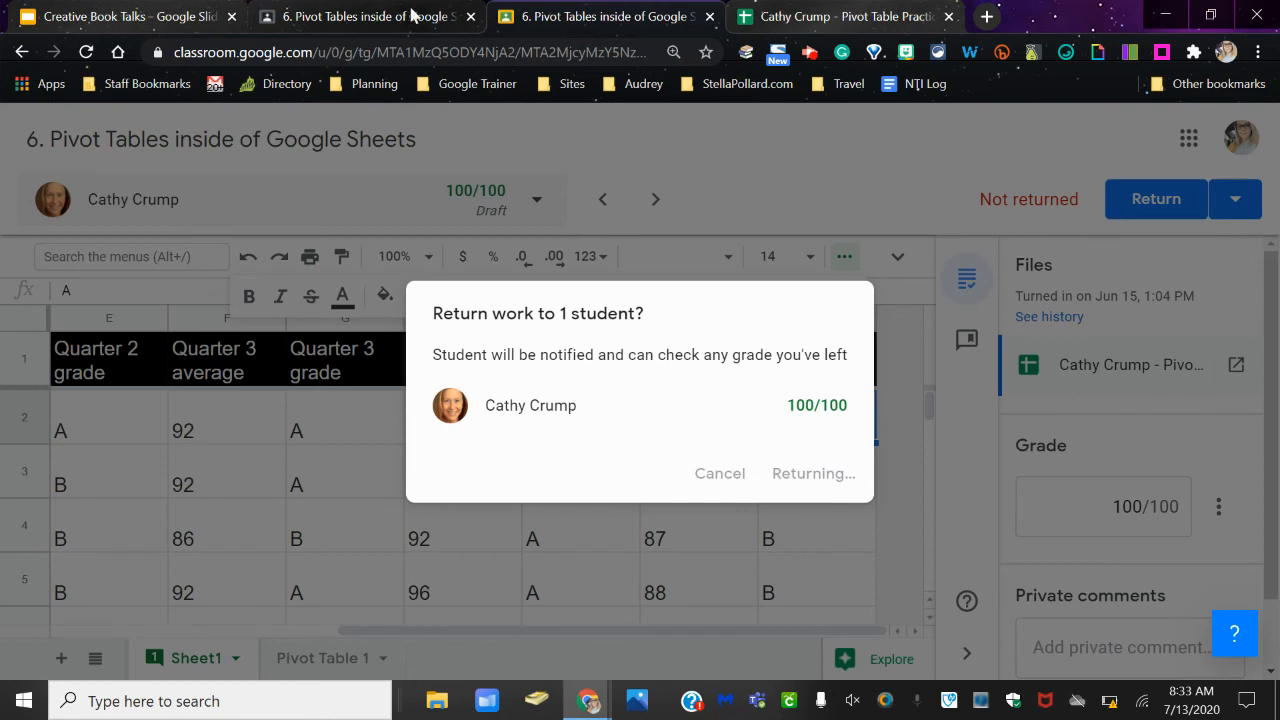
click(812, 472)
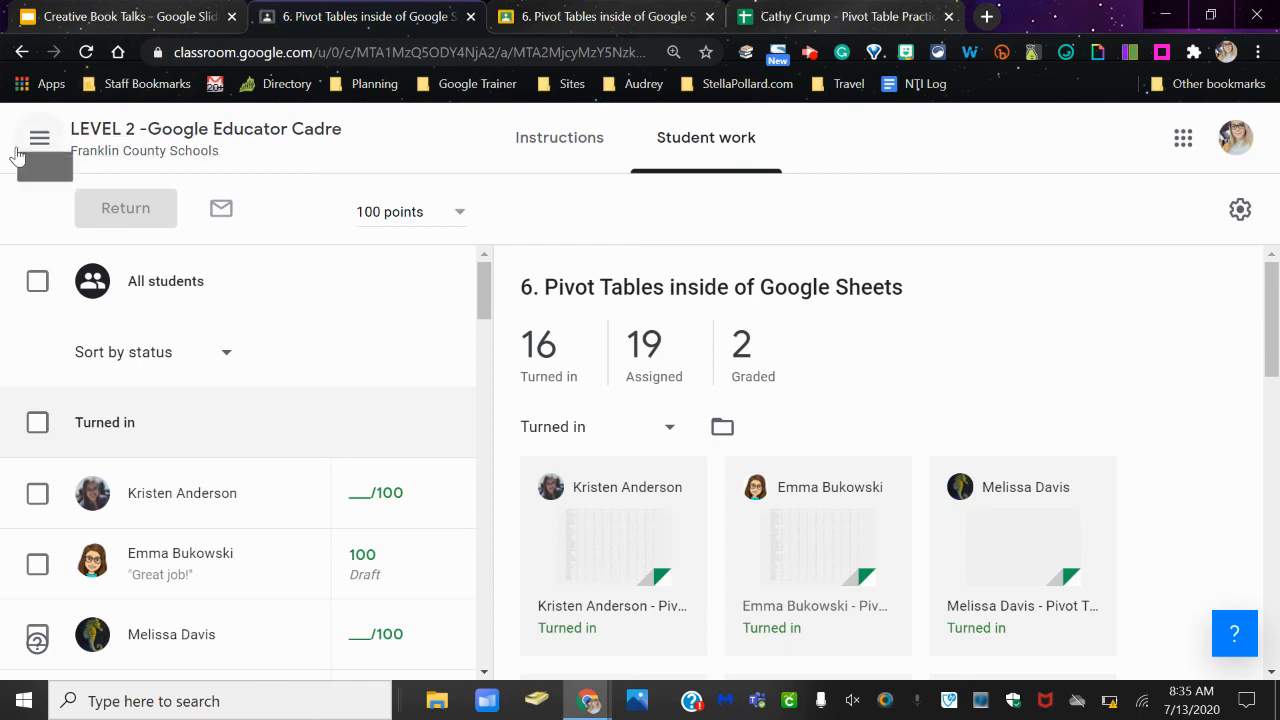
- Navigate back to the class and show its Classwork list of topics and assignments
click(40, 136)
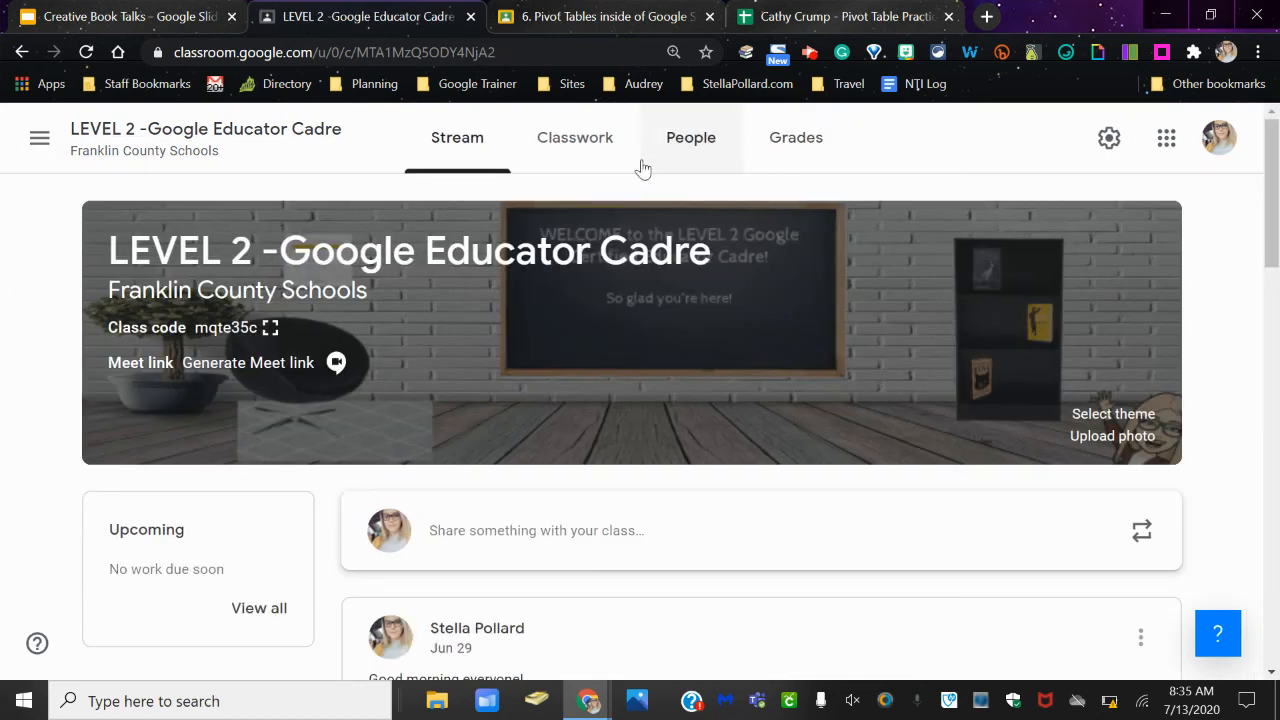
click(576, 136)
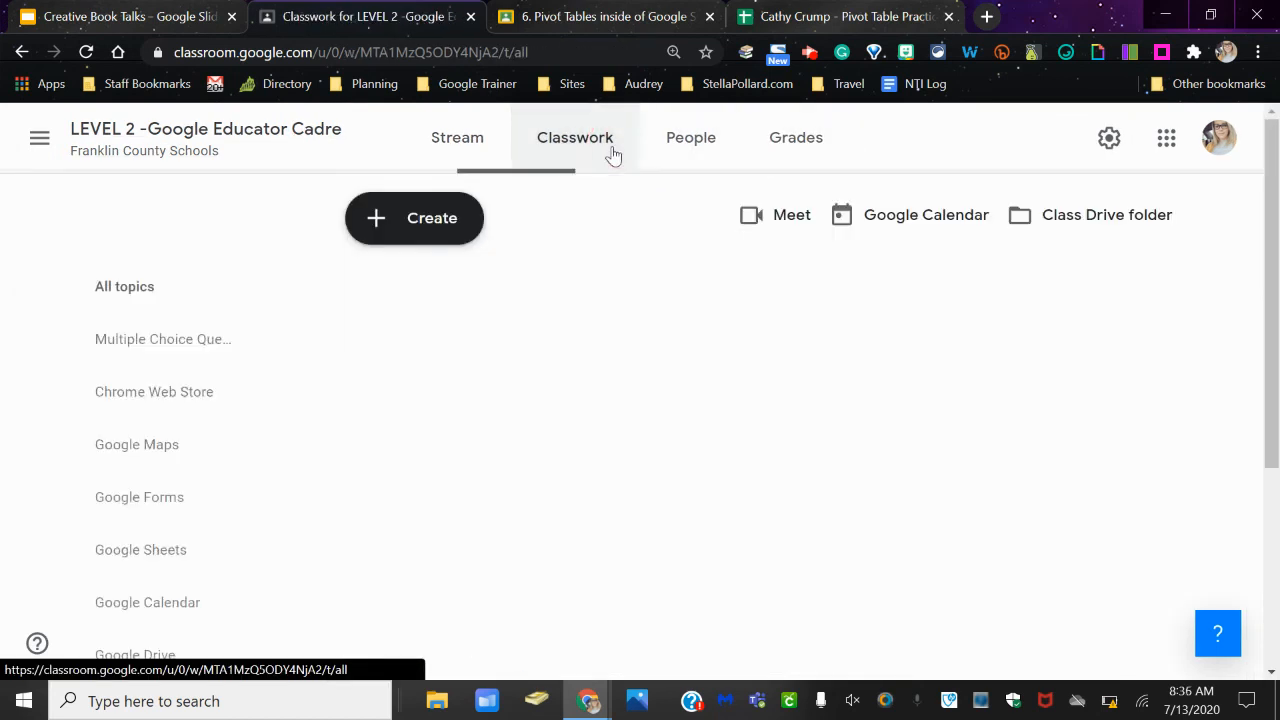
click(576, 136)
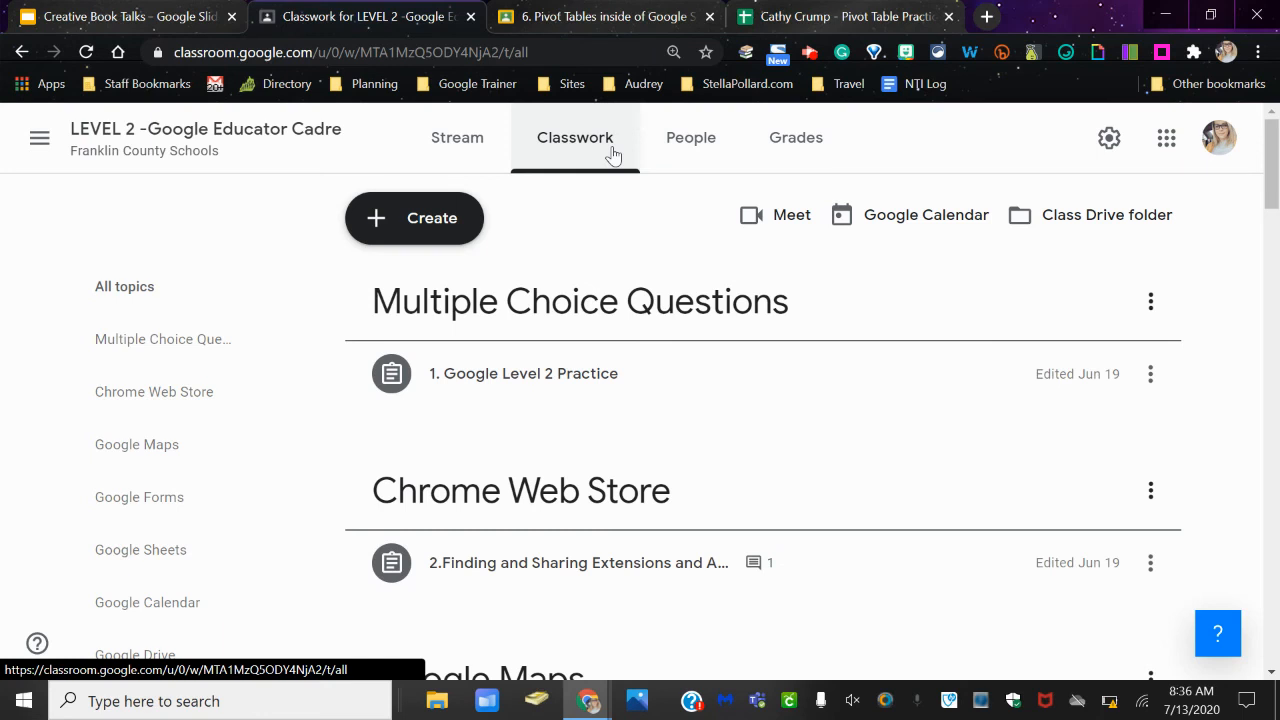